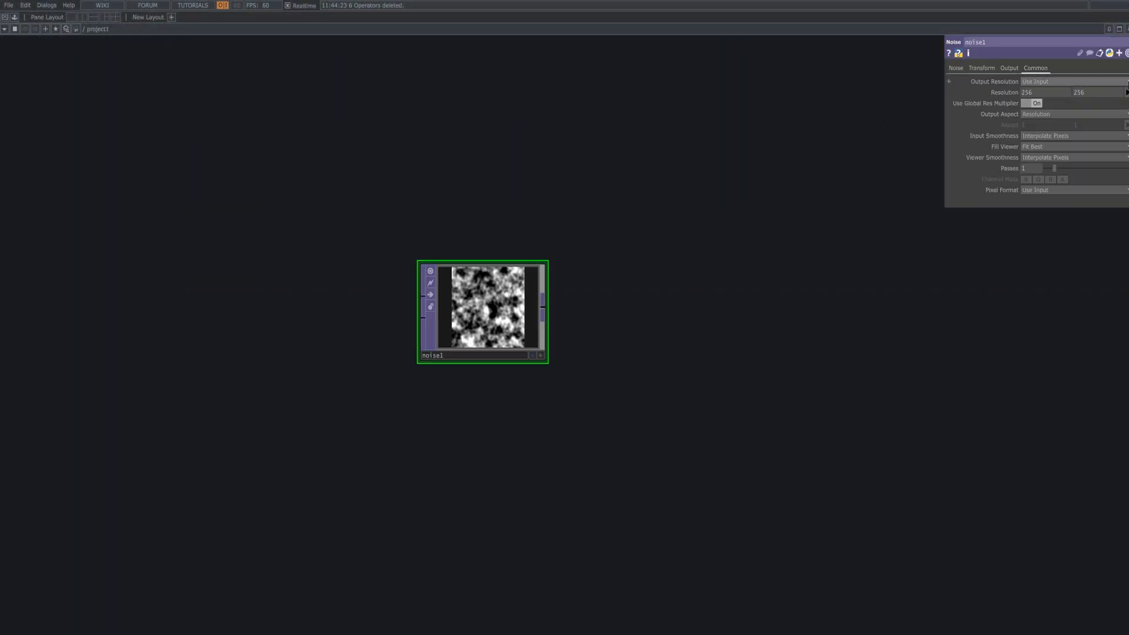
- Give noise1 a custom 1920×1080 resolution and the Simplex 4D noise type
{"action": "left_click", "coordinate": [1073, 80]}
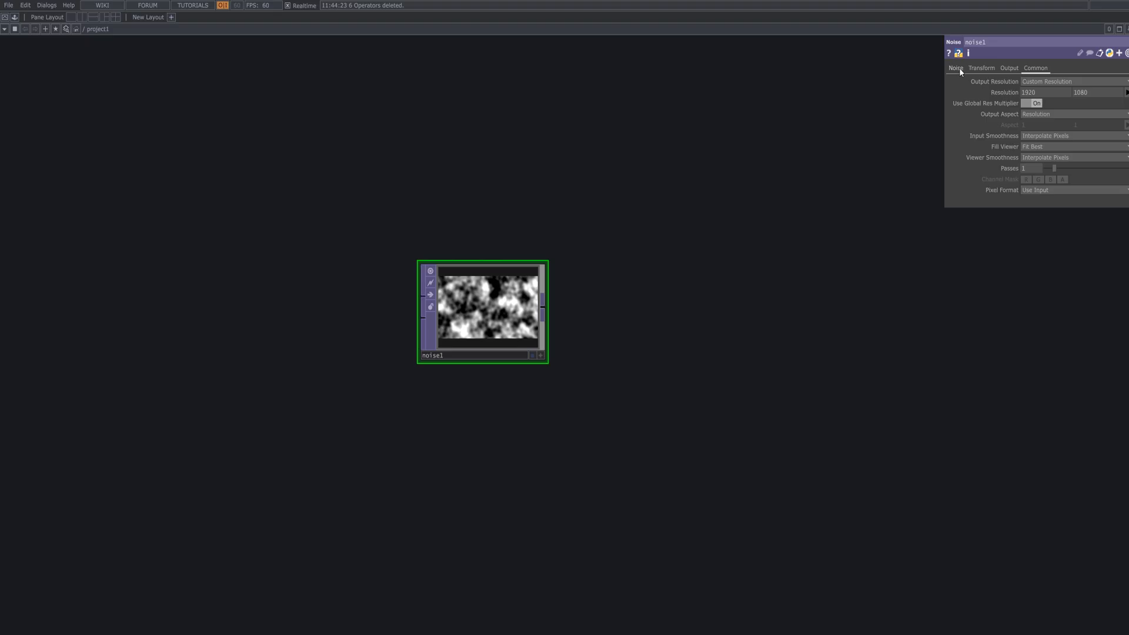
{"action": "left_click", "coordinate": [955, 67]}
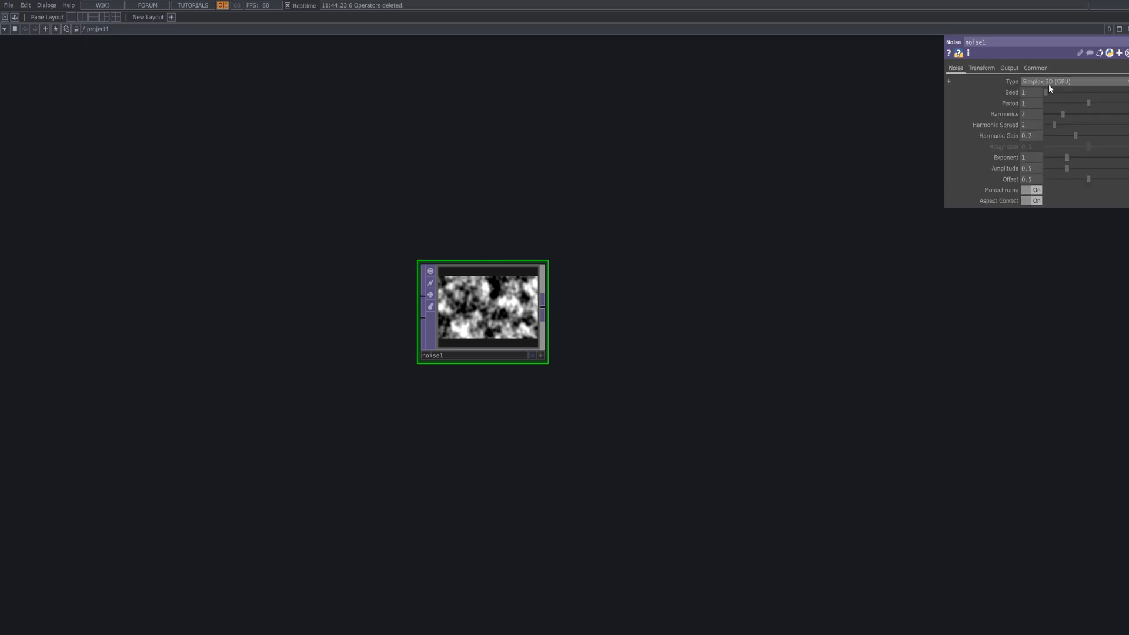
{"action": "left_click", "coordinate": [1051, 81]}
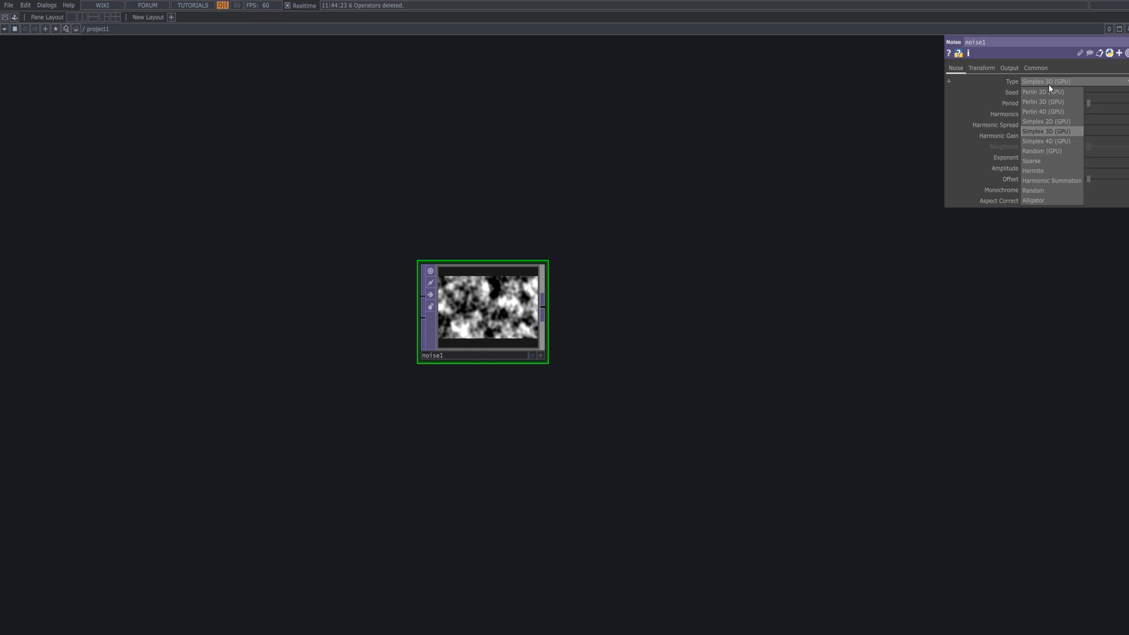
{"action": "mouse_move", "coordinate": [1058, 141]}
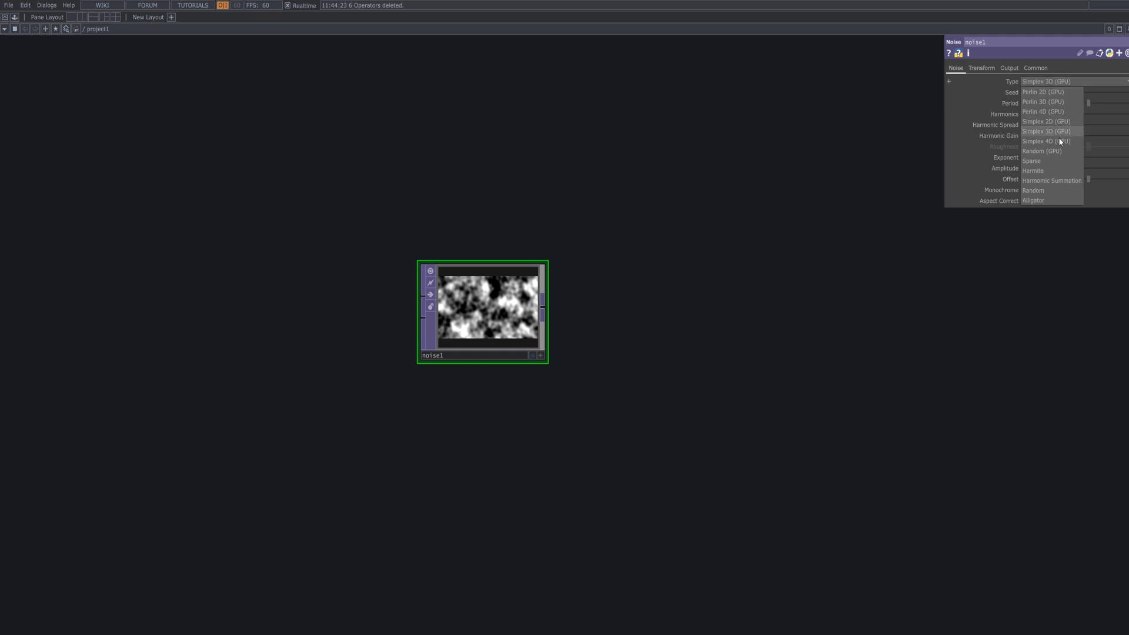
{"action": "left_click", "coordinate": [1046, 141]}
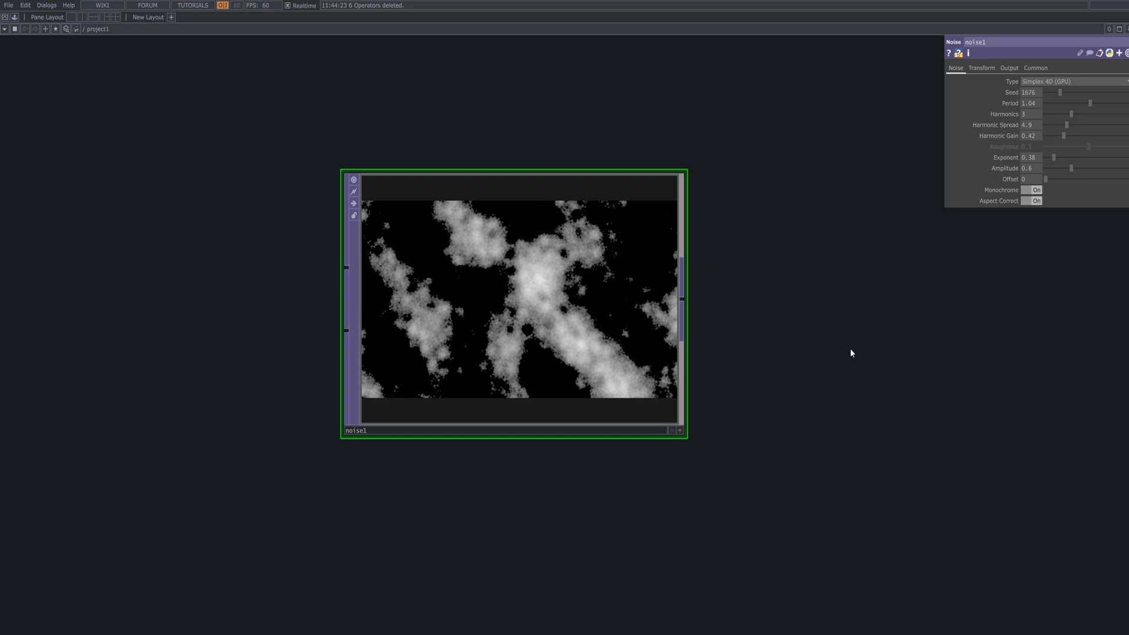
- Turn off noise1's Monochrome so the noise renders in colour
{"action": "left_click", "coordinate": [1033, 189]}
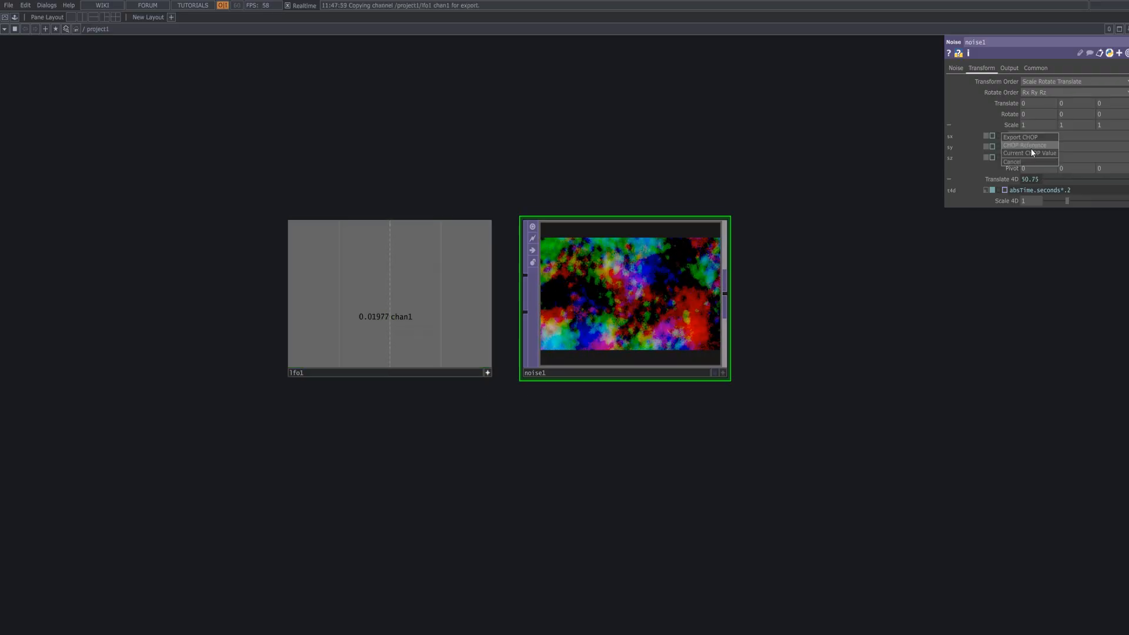
- Link noise1's scale to the LFO channel and add comp1 set to Subtractive
{"action": "left_click", "coordinate": [1024, 145]}
{"action": "type", "text": "co"}
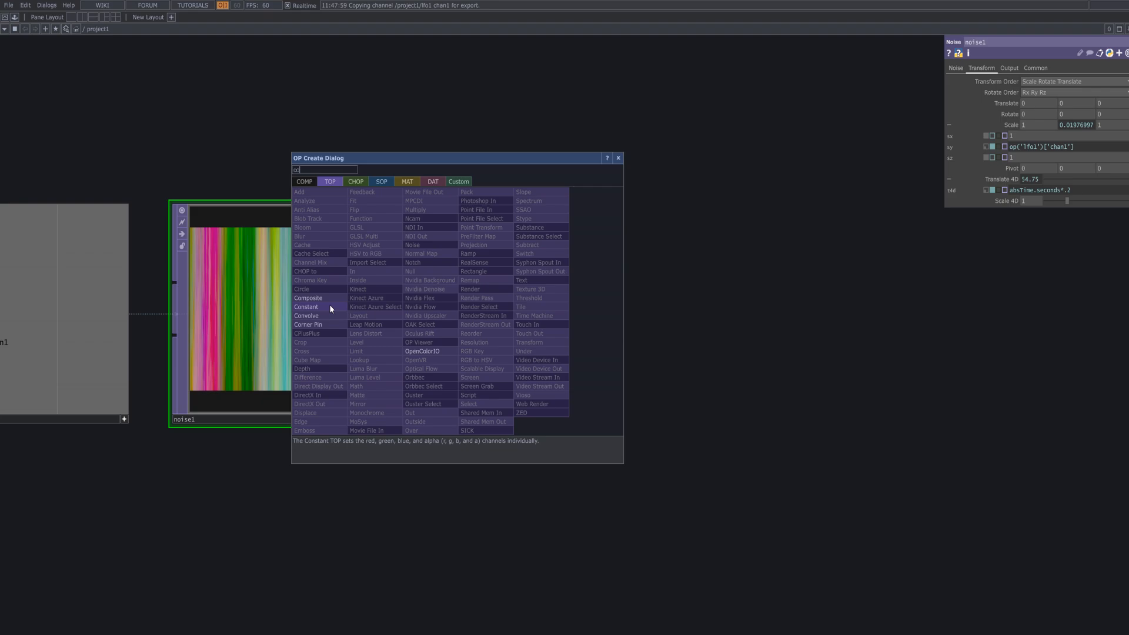
{"action": "left_click", "coordinate": [308, 297]}
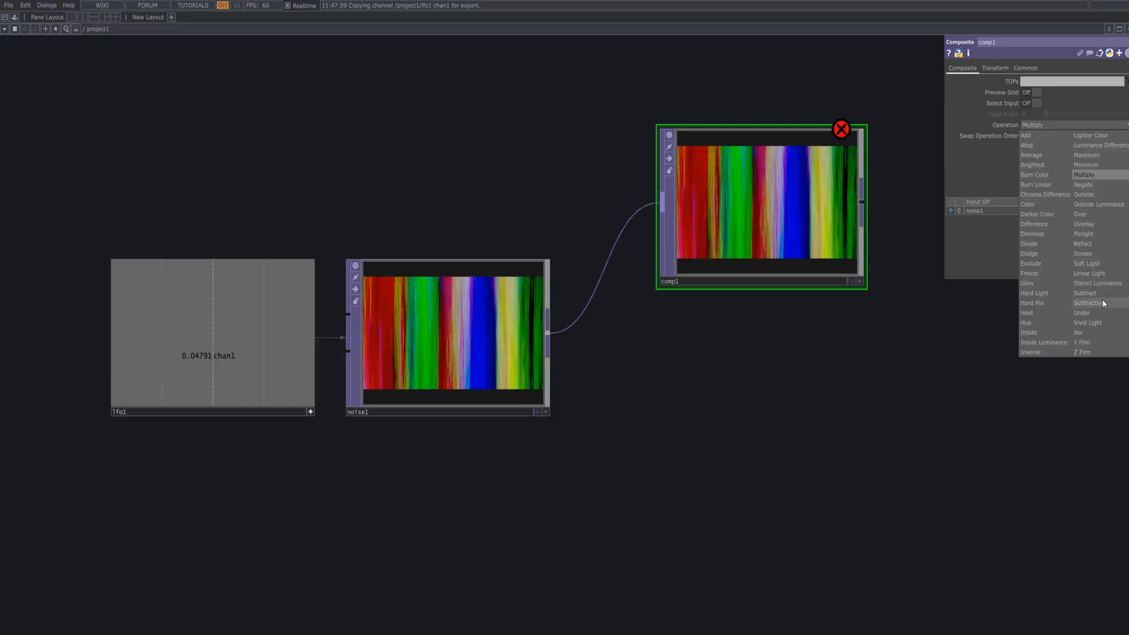
{"action": "left_click", "coordinate": [1089, 302]}
{"action": "type", "text": "no"}
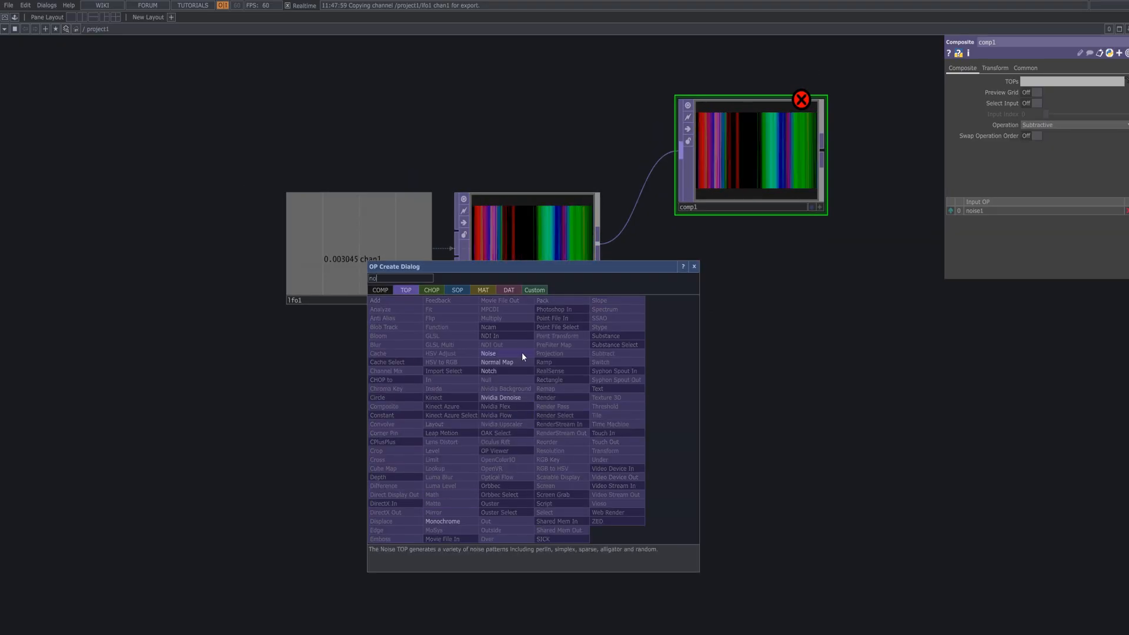
- Add noise2 feeding comp1 with a custom 1920×1080 output resolution
{"action": "left_click", "coordinate": [488, 353]}
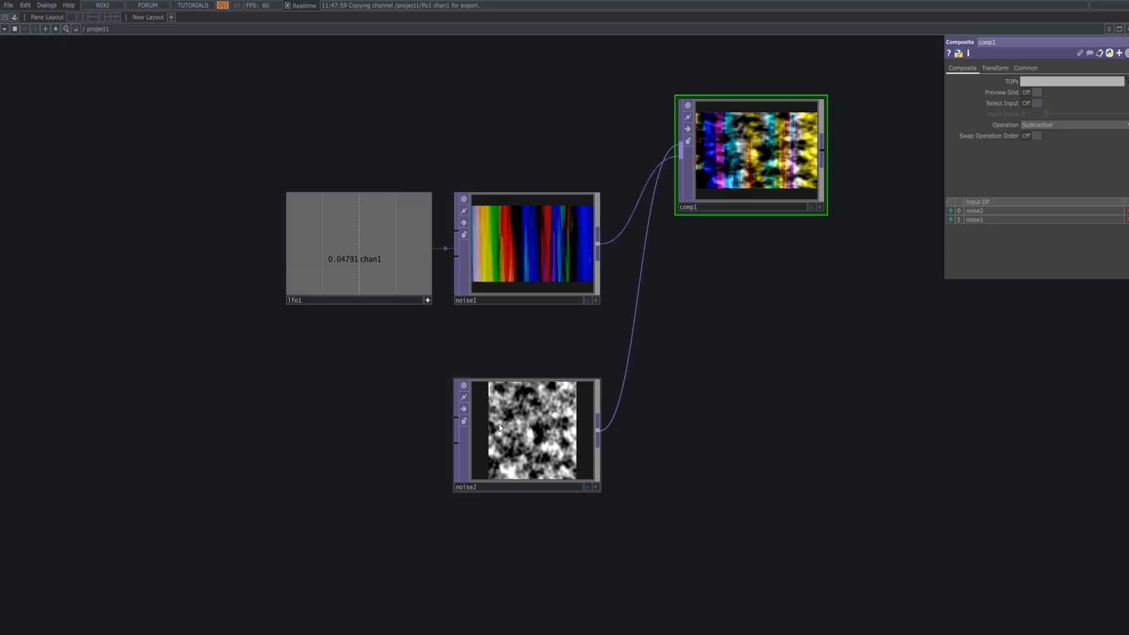
{"action": "left_click", "coordinate": [527, 433]}
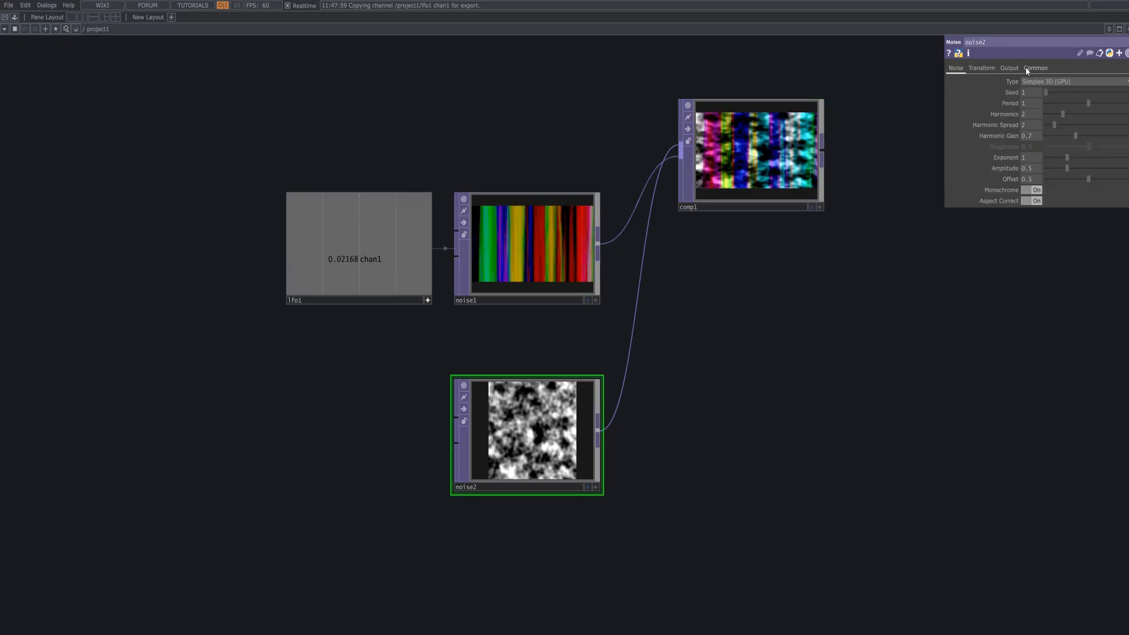
{"action": "left_click", "coordinate": [1035, 67]}
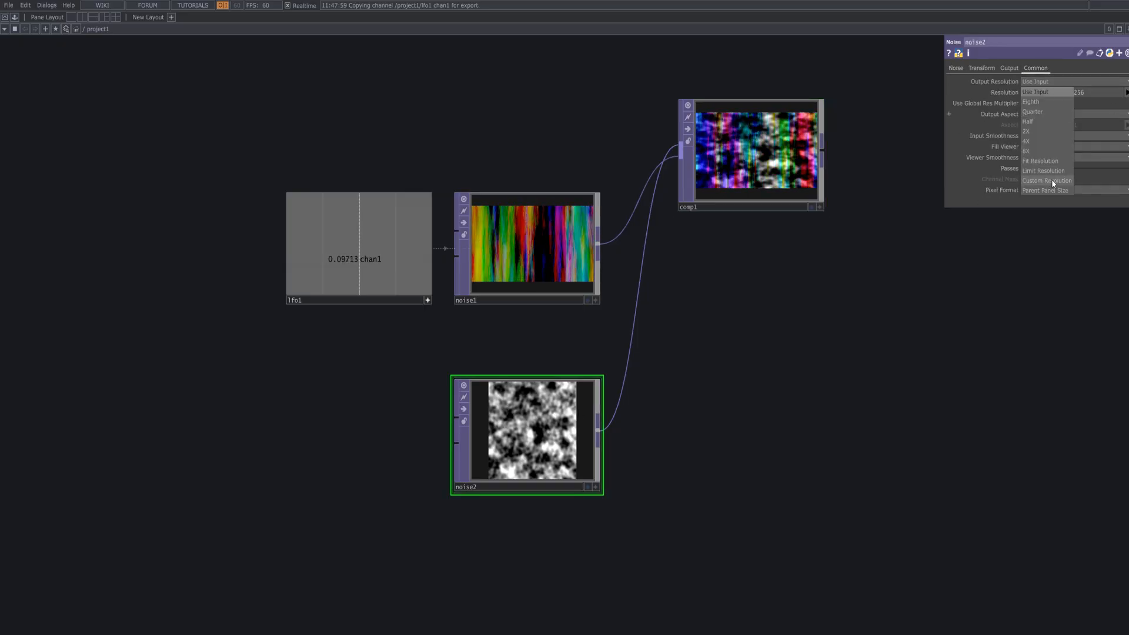
{"action": "left_click", "coordinate": [1047, 180]}
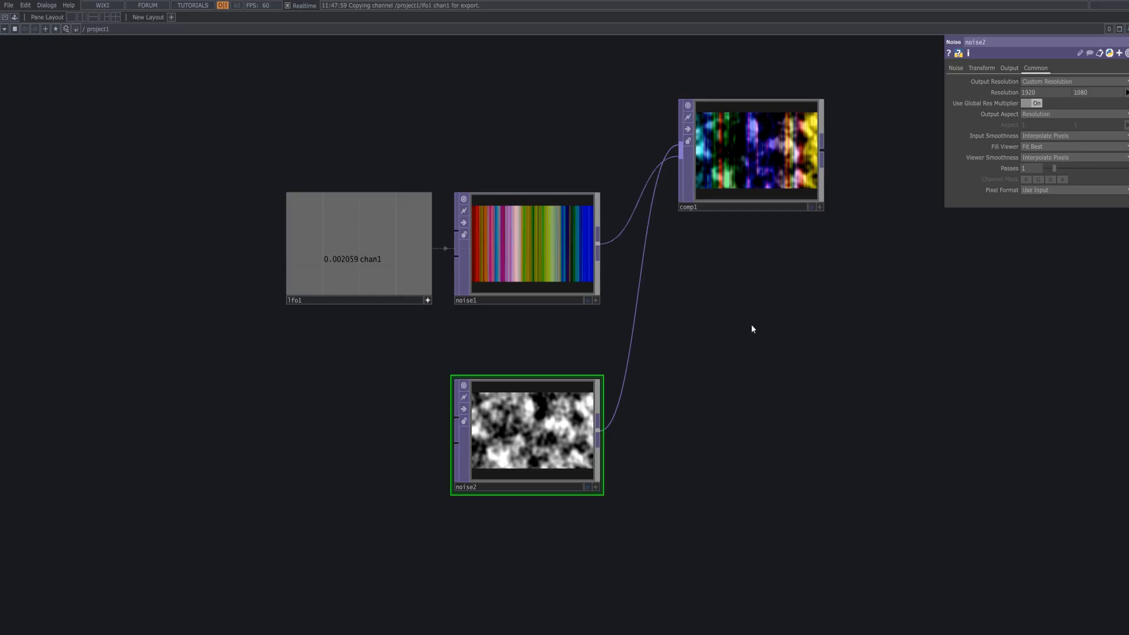
{"action": "left_click", "coordinate": [955, 68]}
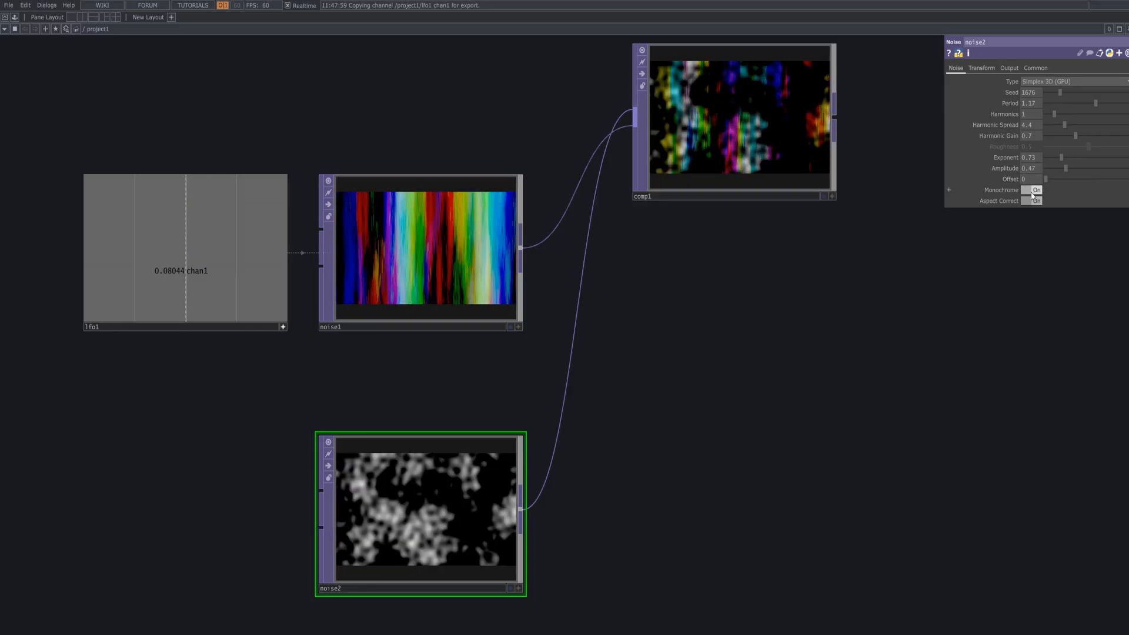
- Turn off noise2's Monochrome so it renders colour noise
{"action": "left_click", "coordinate": [1034, 189]}
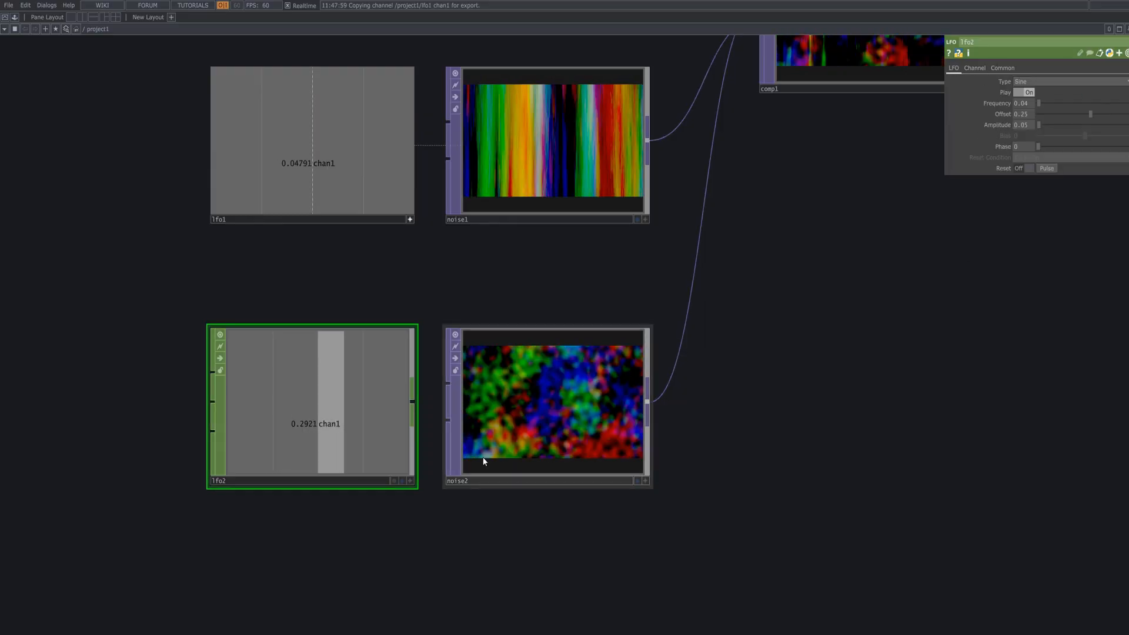
- Reference lfo2's channel in noise2's Harmonic Gain and Scale X
{"action": "left_click", "coordinate": [546, 405]}
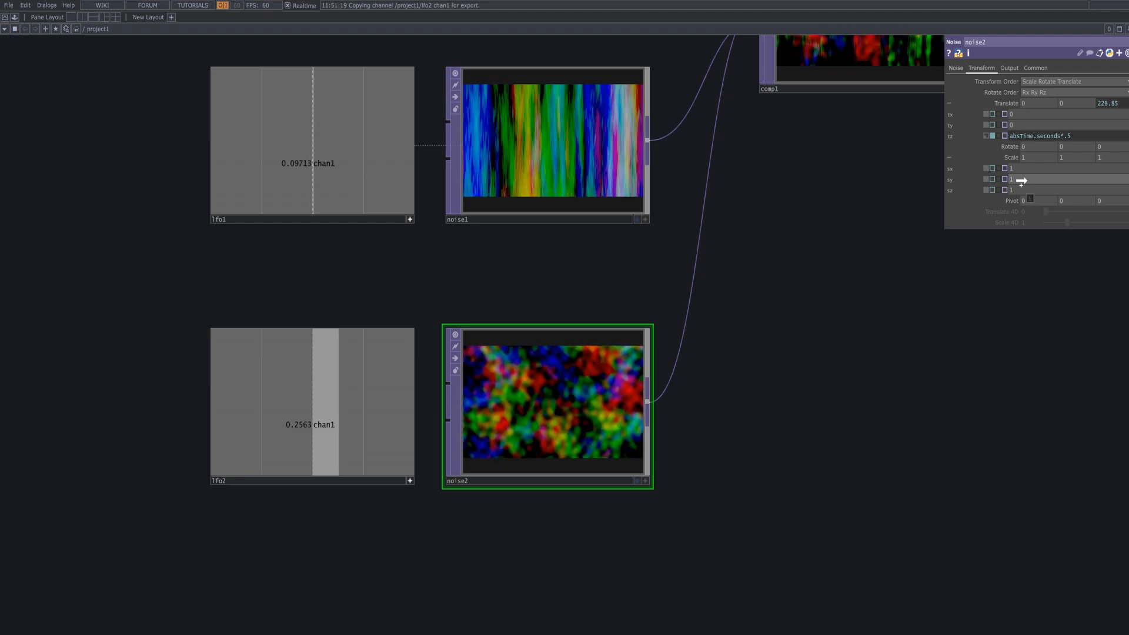
{"action": "left_click", "coordinate": [956, 67]}
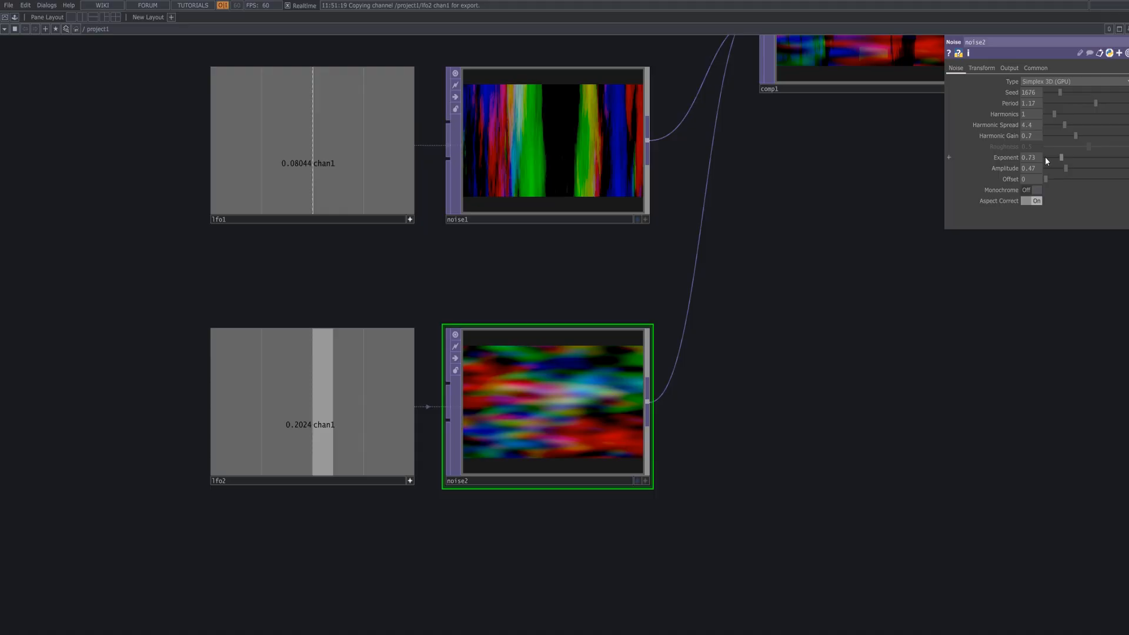
{"action": "left_click", "coordinate": [1031, 135]}
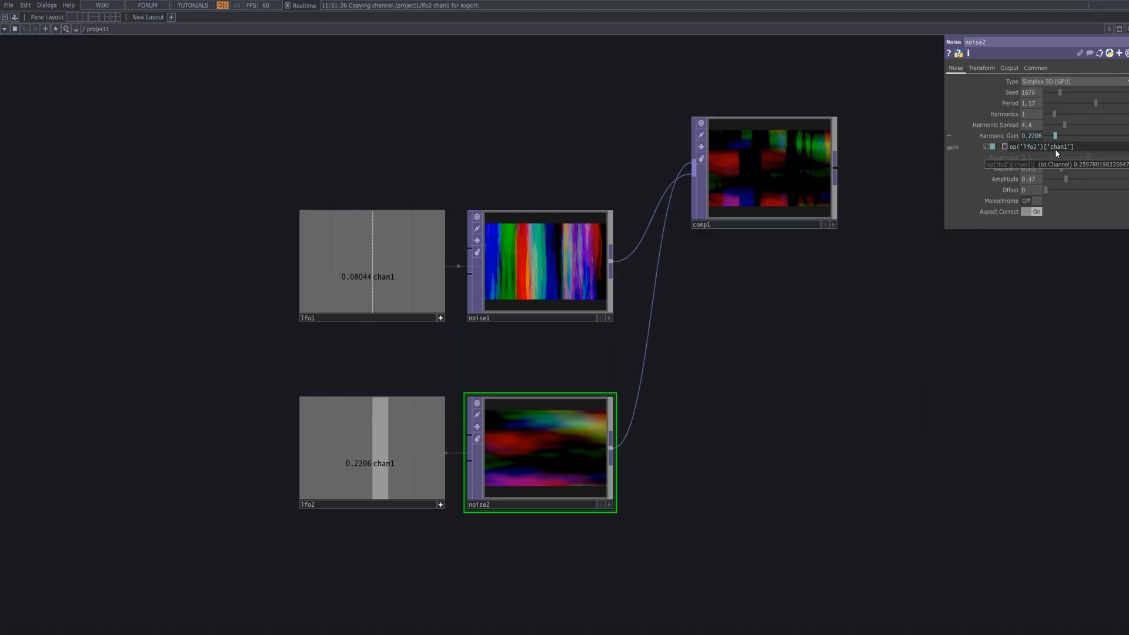
{"action": "left_click", "coordinate": [982, 68]}
{"action": "type", "text": "co"}
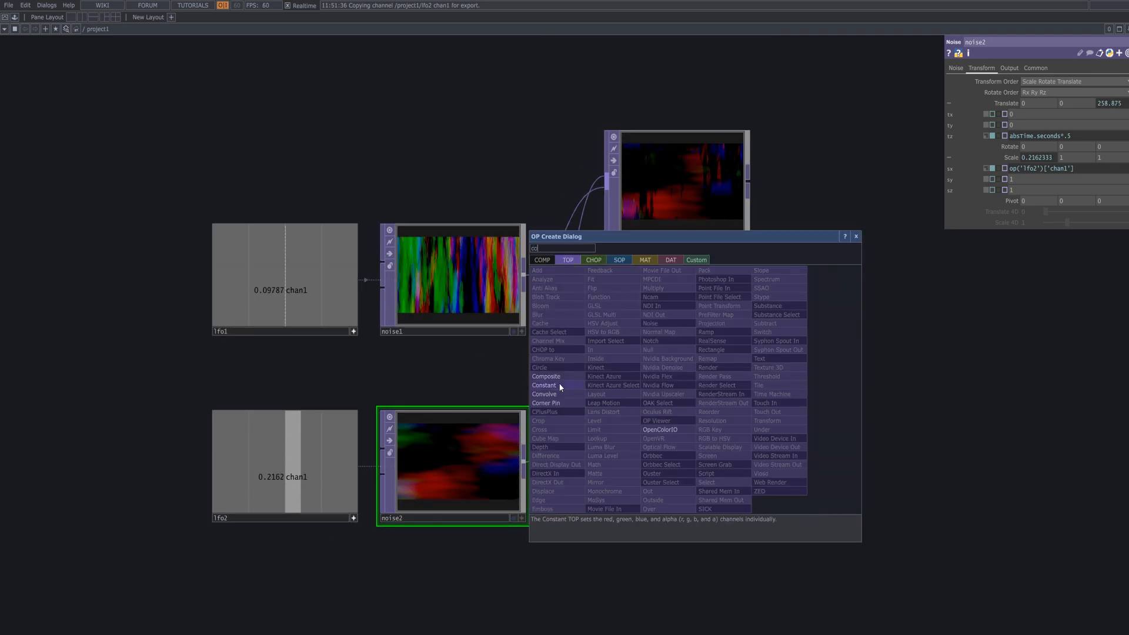
- Add a second composite, comp2, with its Operation set to Subtractive
{"action": "left_click", "coordinate": [545, 376]}
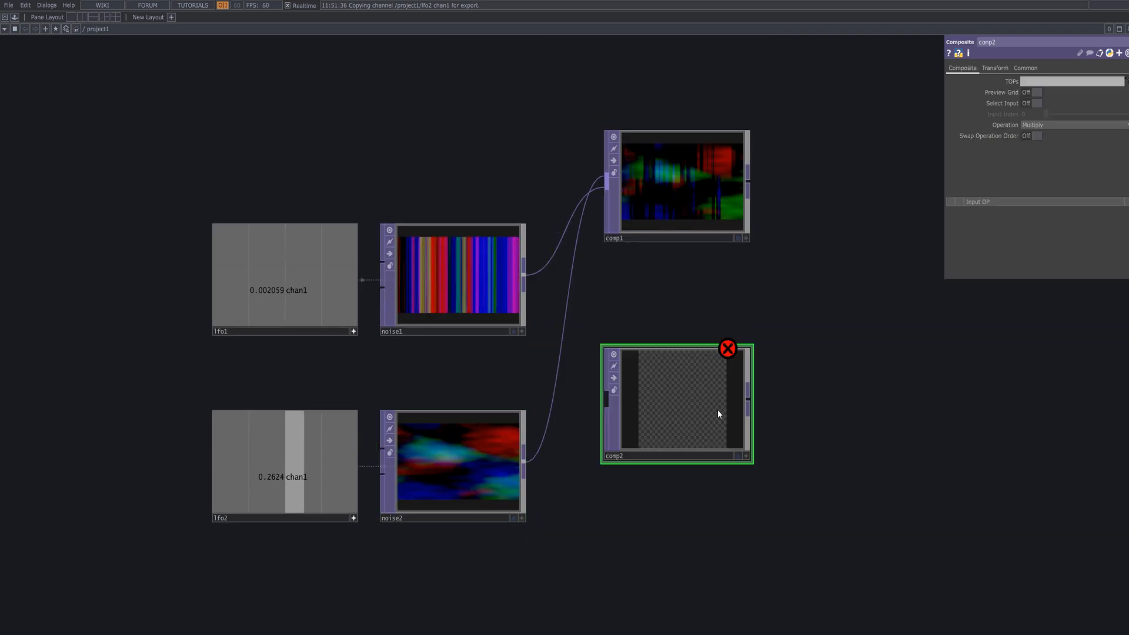
{"action": "left_click", "coordinate": [1033, 125]}
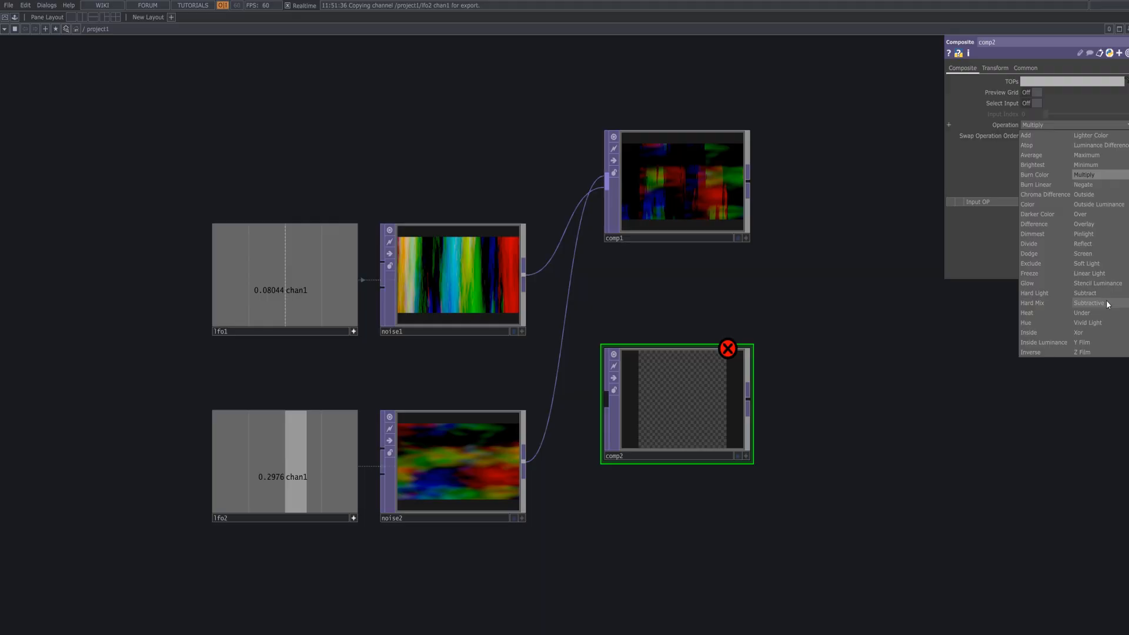
{"action": "left_click", "coordinate": [1089, 302]}
{"action": "type", "text": "co"}
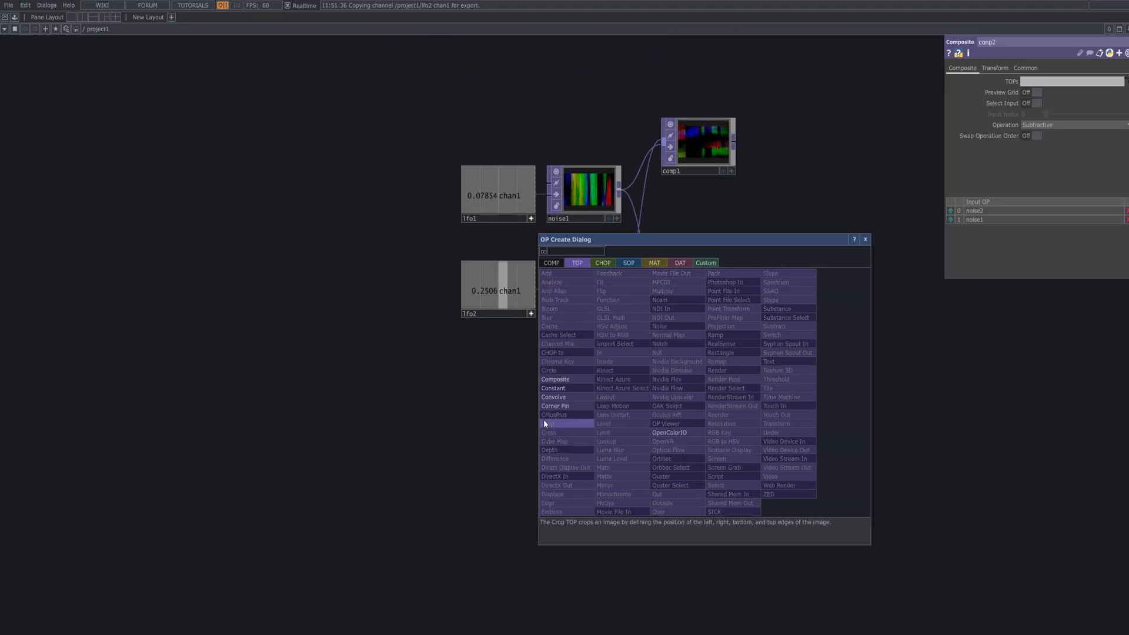
- Add comp3 combining noise1 and noise2 and pick its blend operation
{"action": "left_click", "coordinate": [554, 380]}
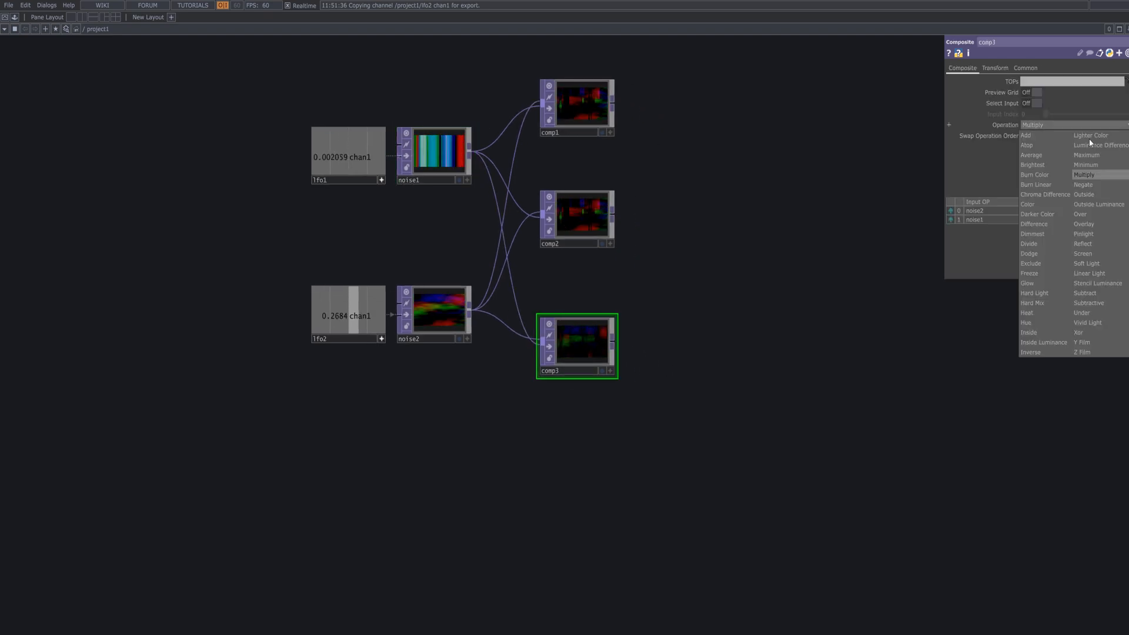
{"action": "left_click", "coordinate": [1027, 145]}
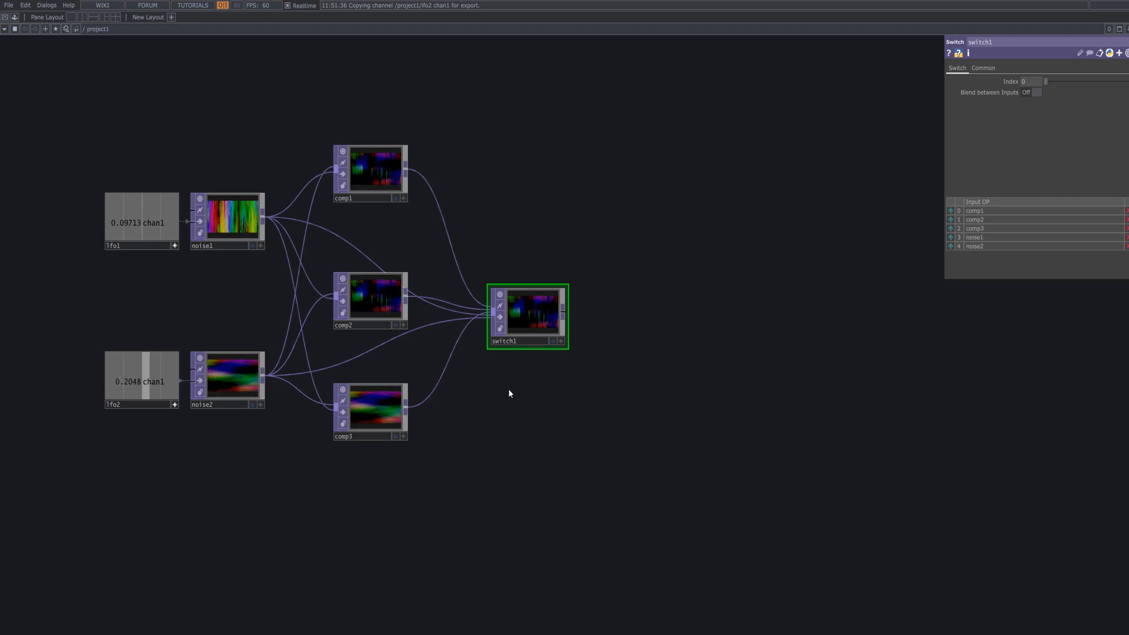
- Create a third LFO CHOP, lfo3, beside the Switch TOP
{"action": "double_click", "coordinate": [509, 393]}
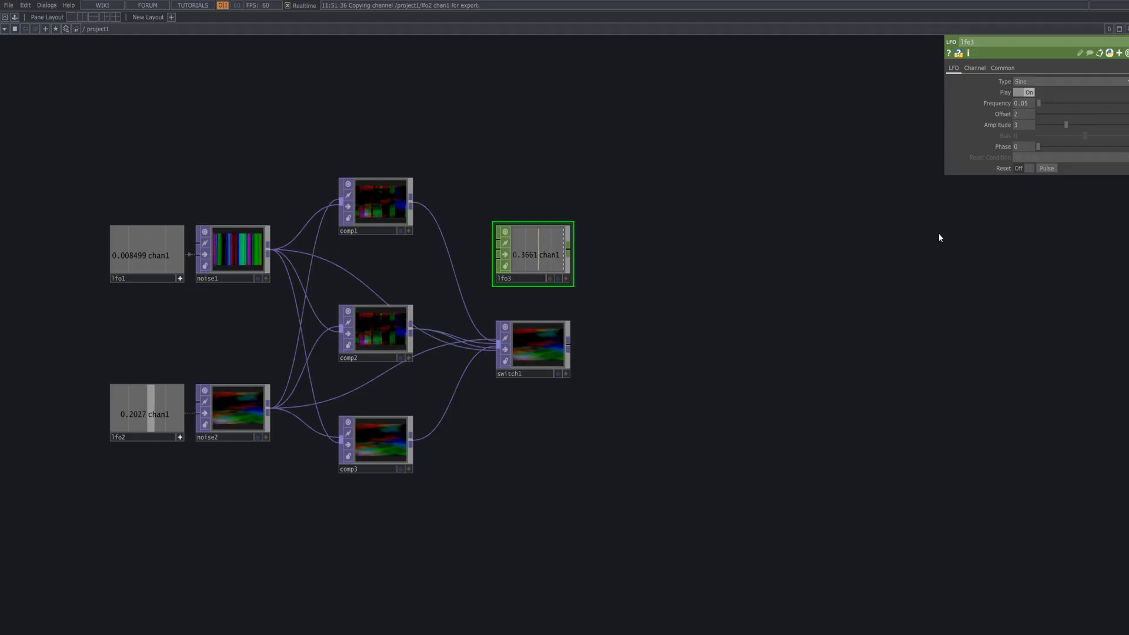
- Export lfo3's chan1 to switch1's Index and turn Blend between Inputs on
{"action": "left_click", "coordinate": [975, 68]}
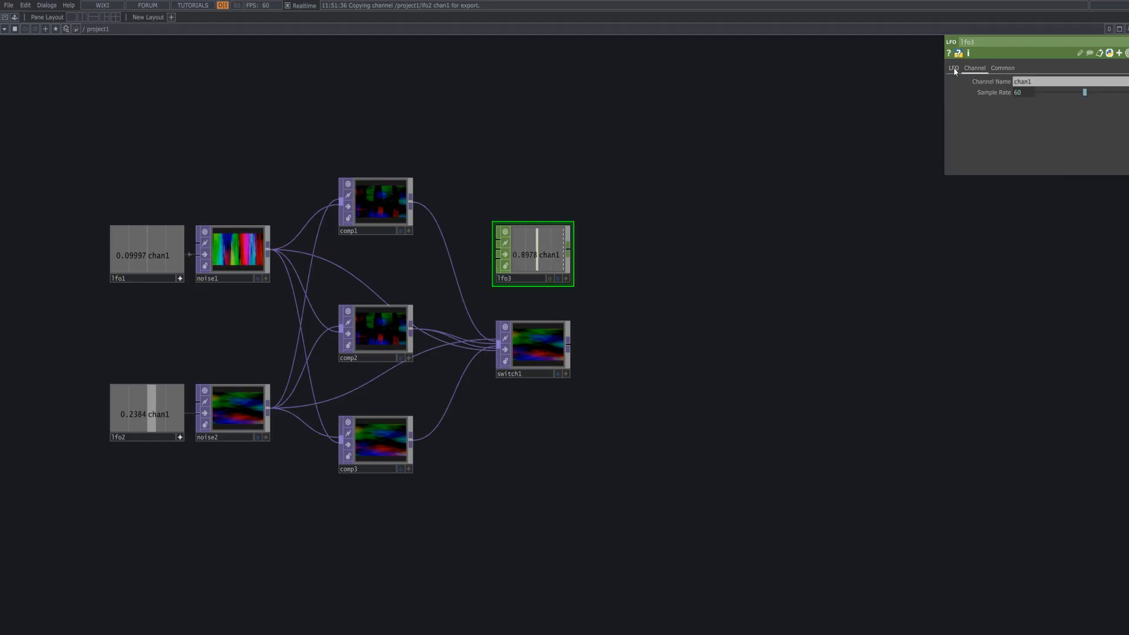
{"action": "left_click", "coordinate": [953, 68]}
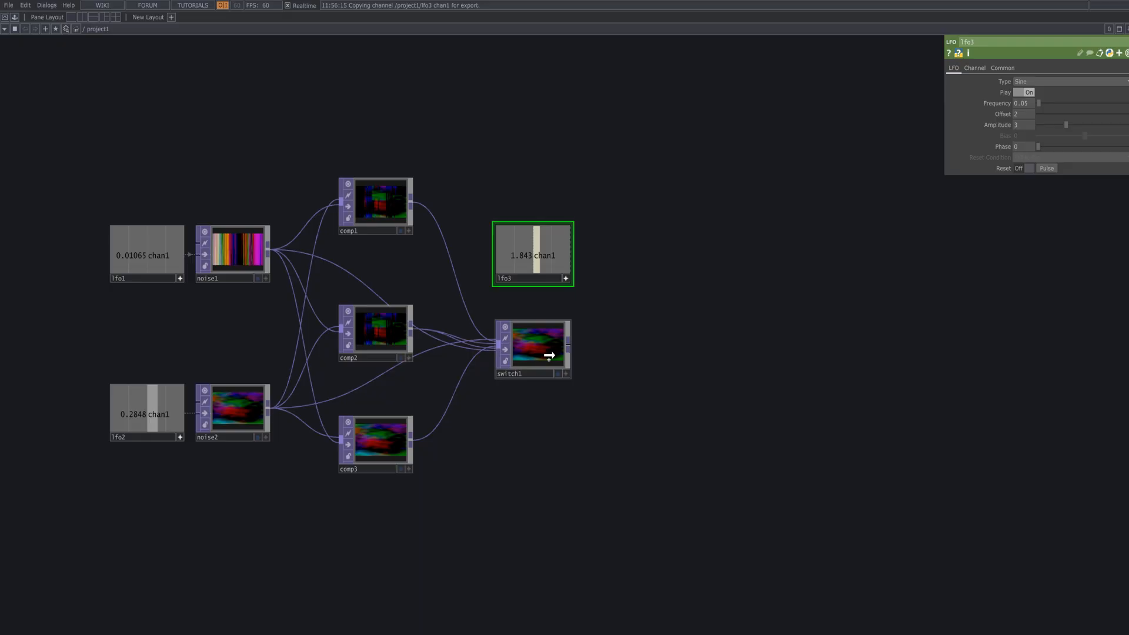
{"action": "left_click", "coordinate": [533, 350]}
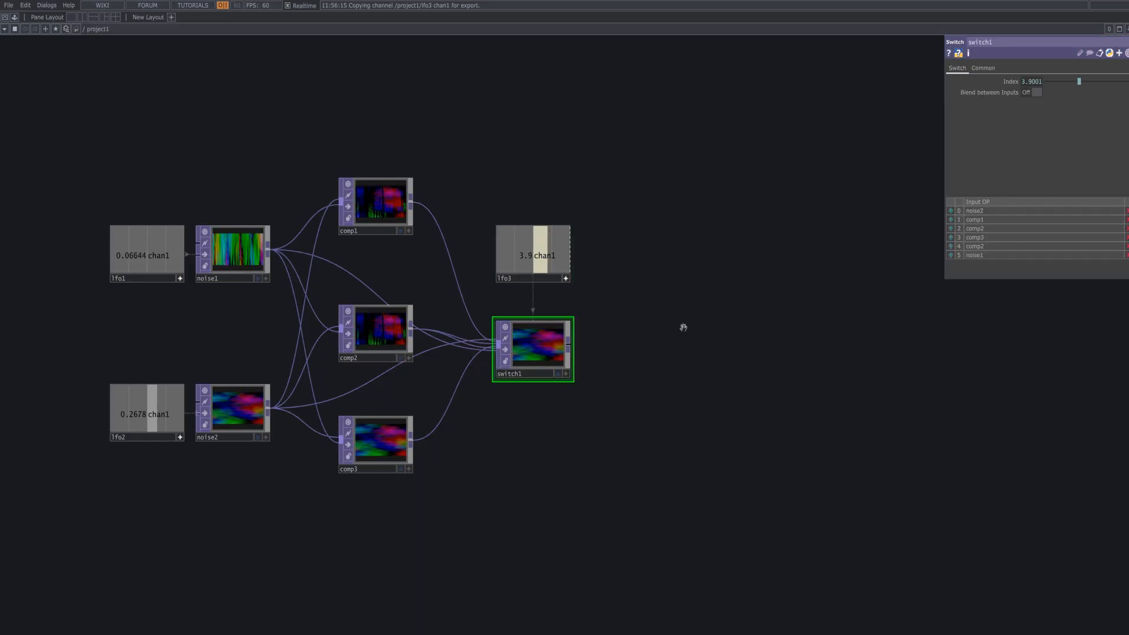
{"action": "left_click", "coordinate": [1035, 93]}
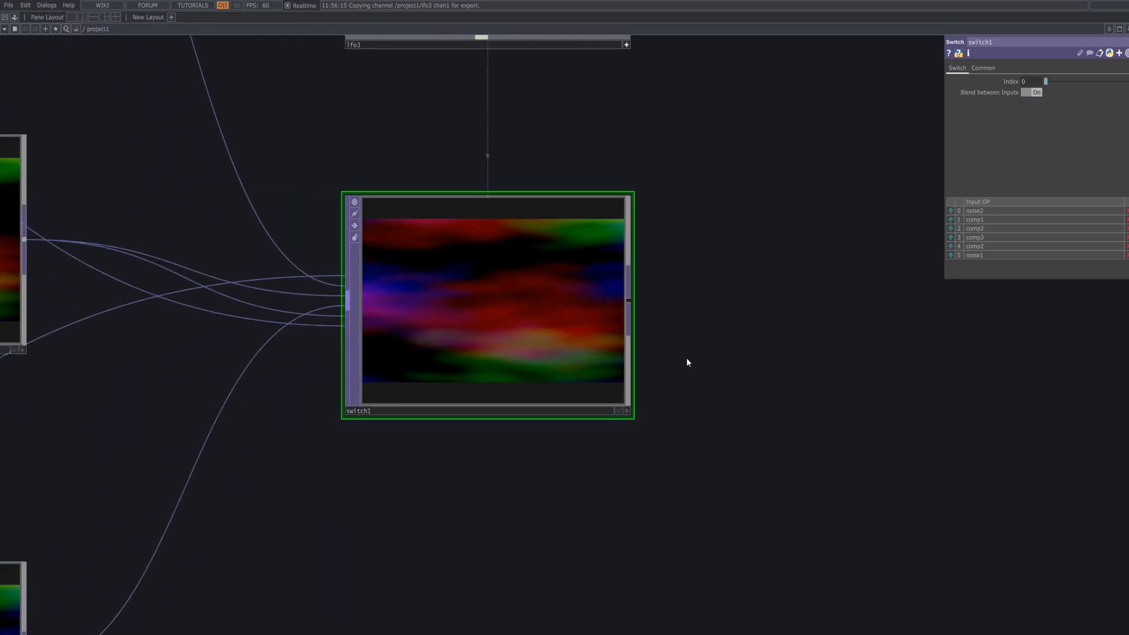
{"action": "scroll", "scroll_direction": "down", "scroll_amount": 3}
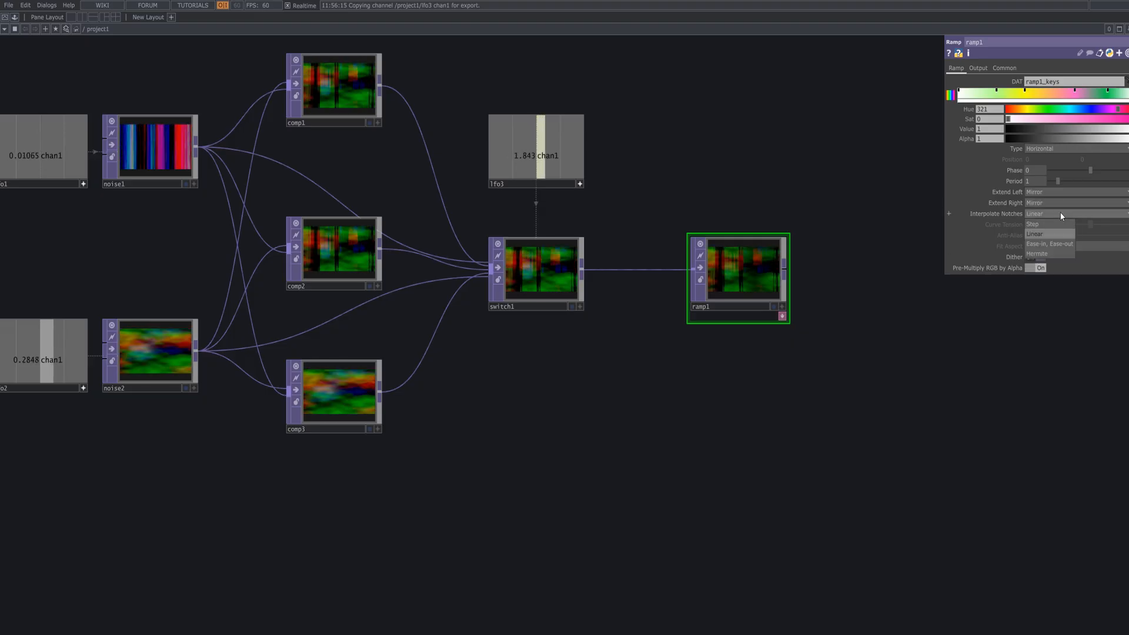
- Set the ramp to Interpolate Notches and blend with the switch image in Y Film mode
{"action": "left_click", "coordinate": [979, 68]}
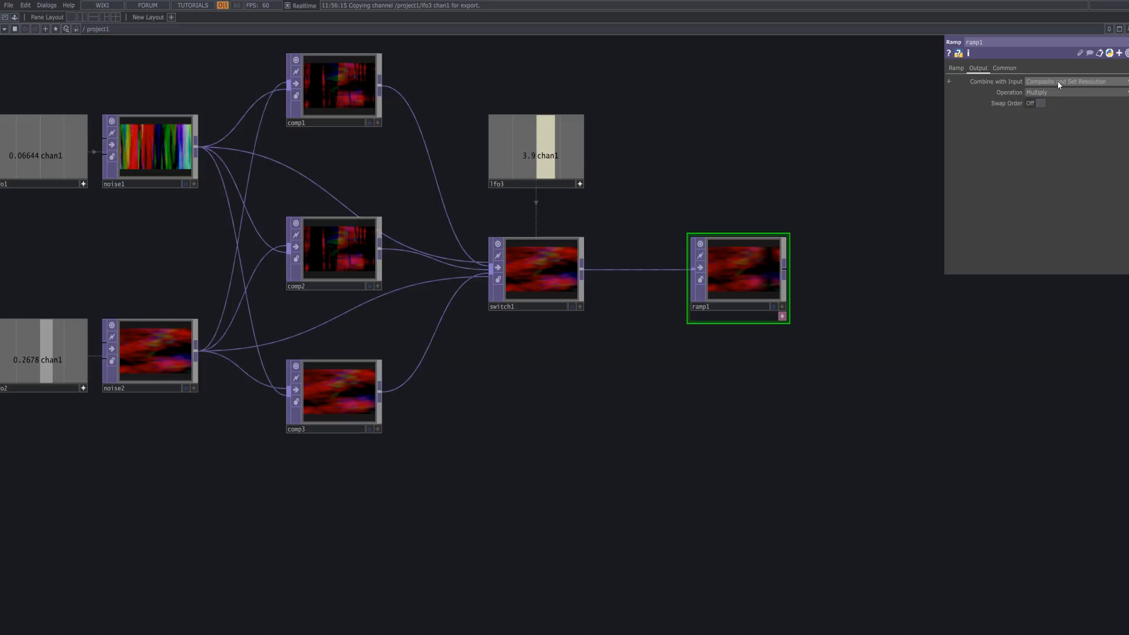
{"action": "left_click", "coordinate": [1037, 92]}
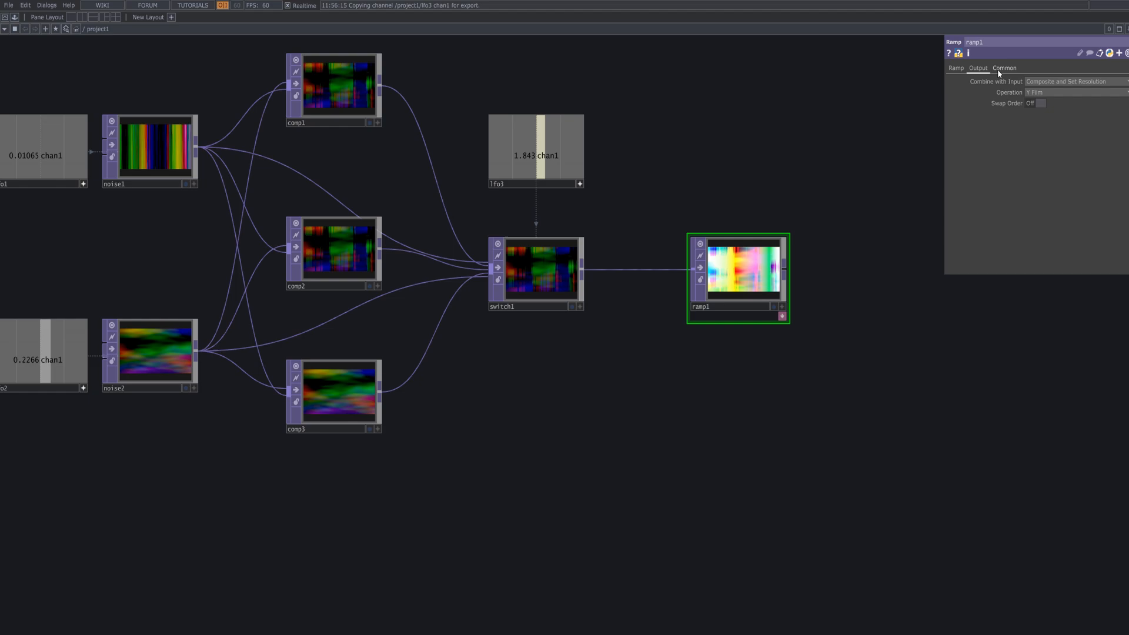
{"action": "left_click", "coordinate": [957, 67]}
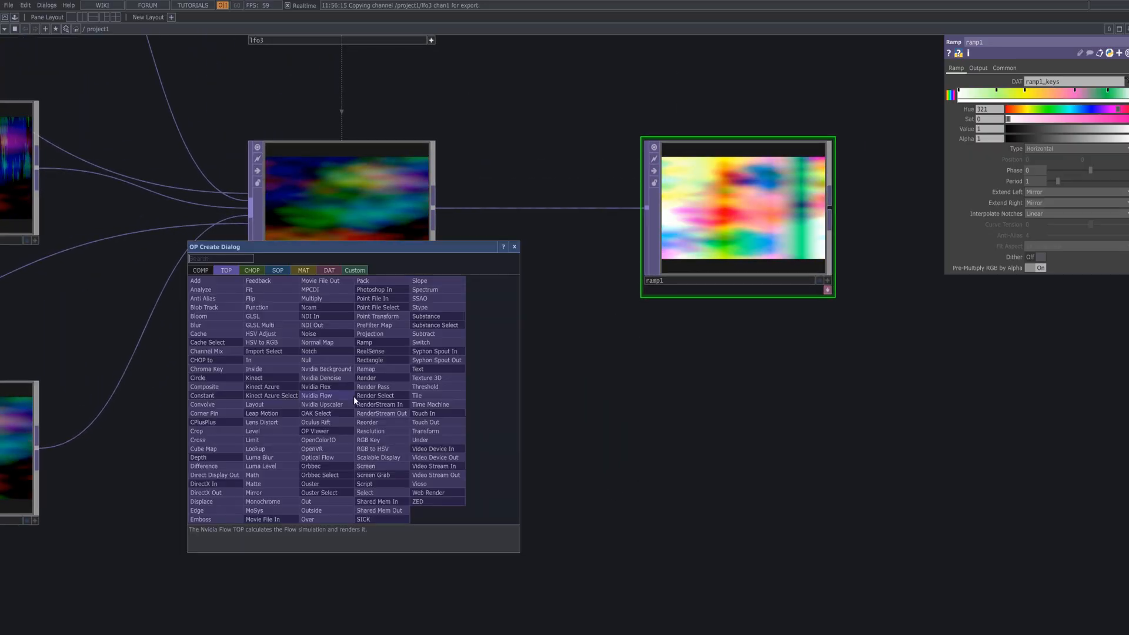
- Add a new LFO CHOP (lfo4) from the CHOP operators and adjust its offset
{"action": "left_click", "coordinate": [251, 270]}
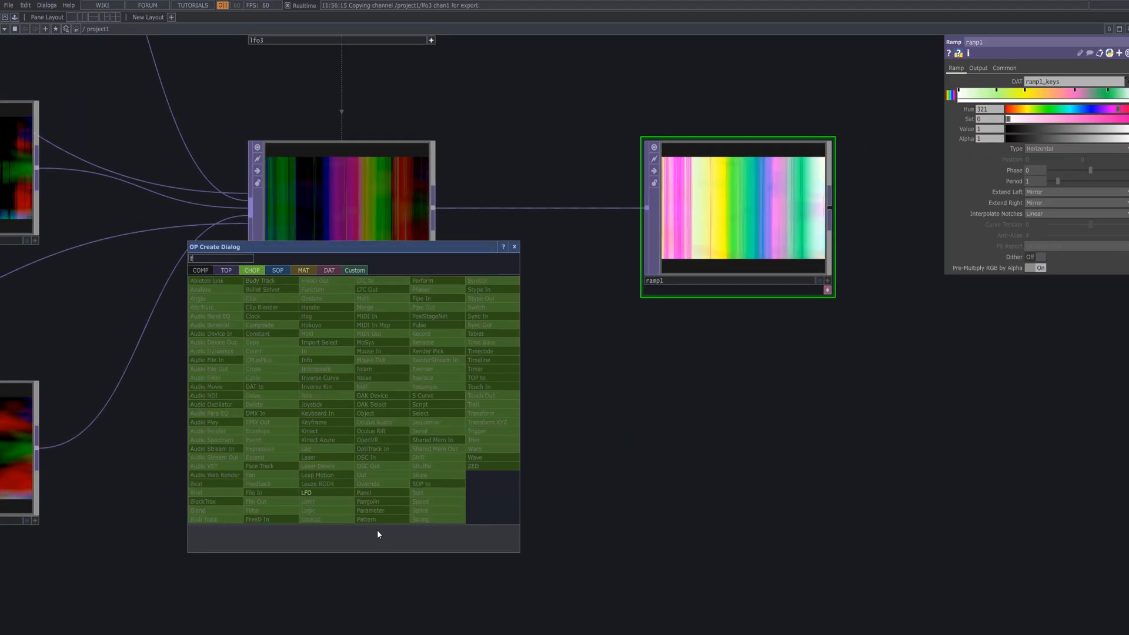
{"action": "left_click", "coordinate": [305, 493]}
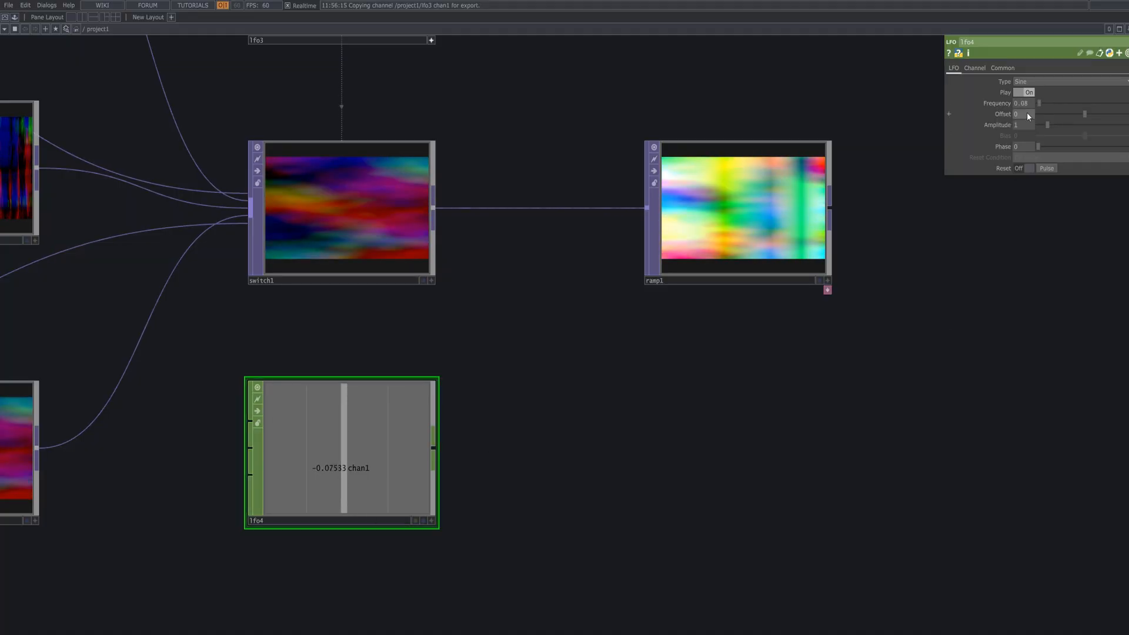
{"action": "left_click", "coordinate": [974, 67]}
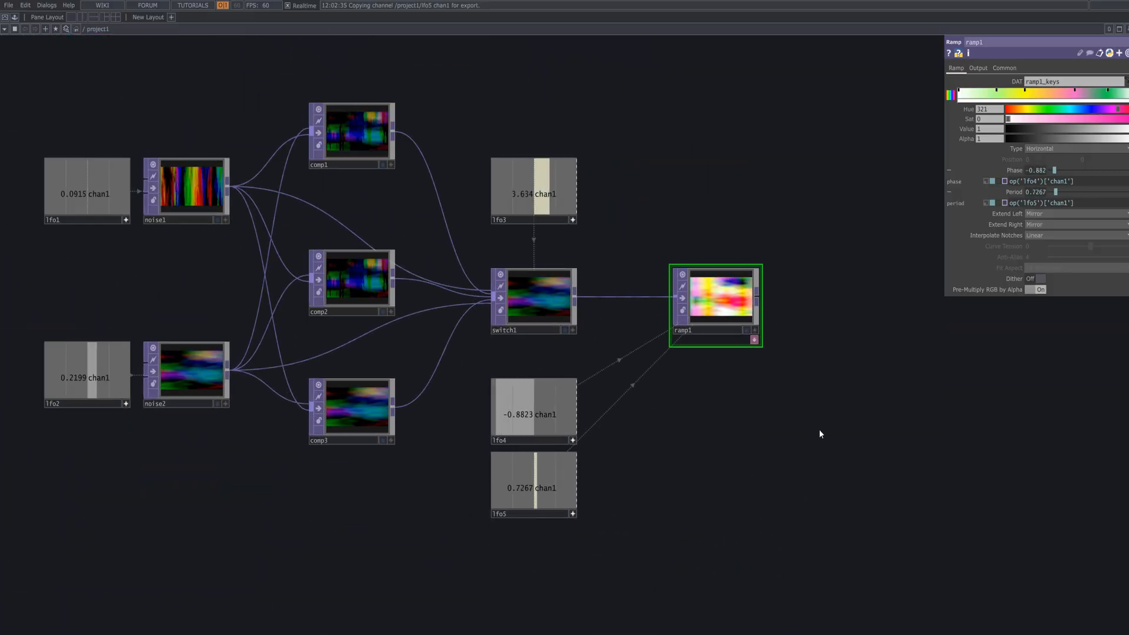
- Export lfo1's chan1 to noise2's Transform Scale X
{"action": "left_click", "coordinate": [185, 373]}
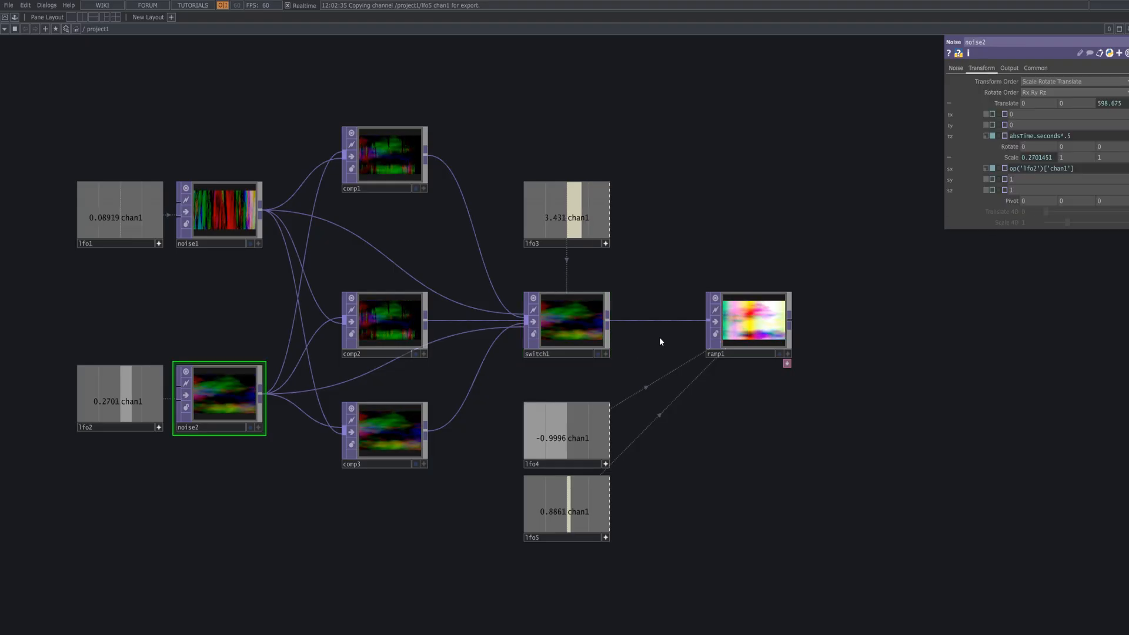
{"action": "left_click", "coordinate": [565, 322]}
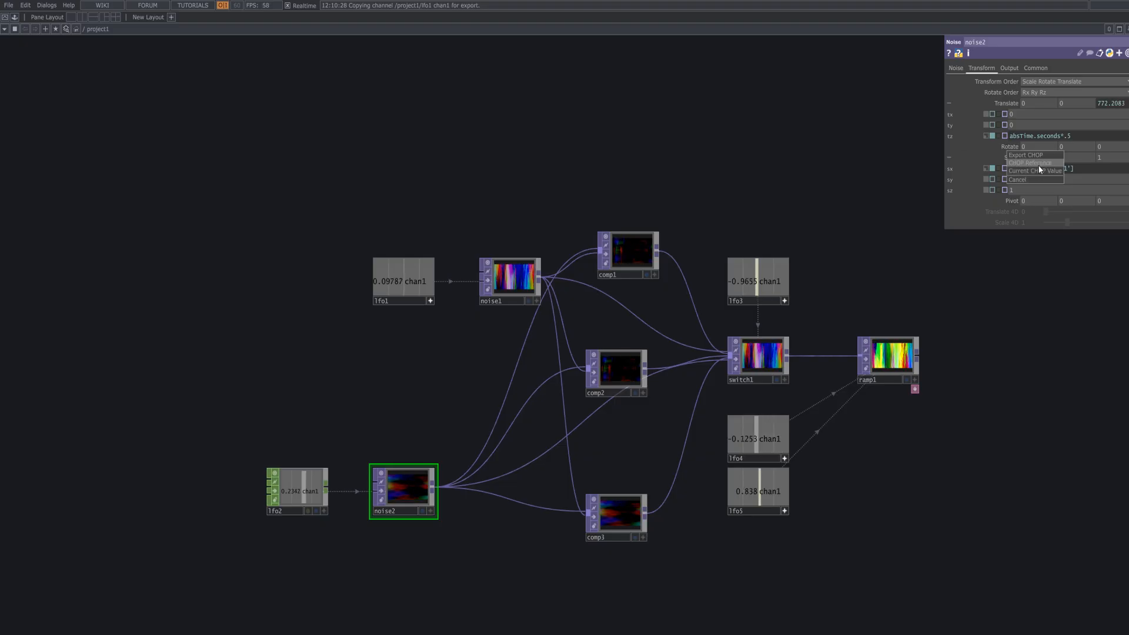
{"action": "left_click", "coordinate": [1026, 154]}
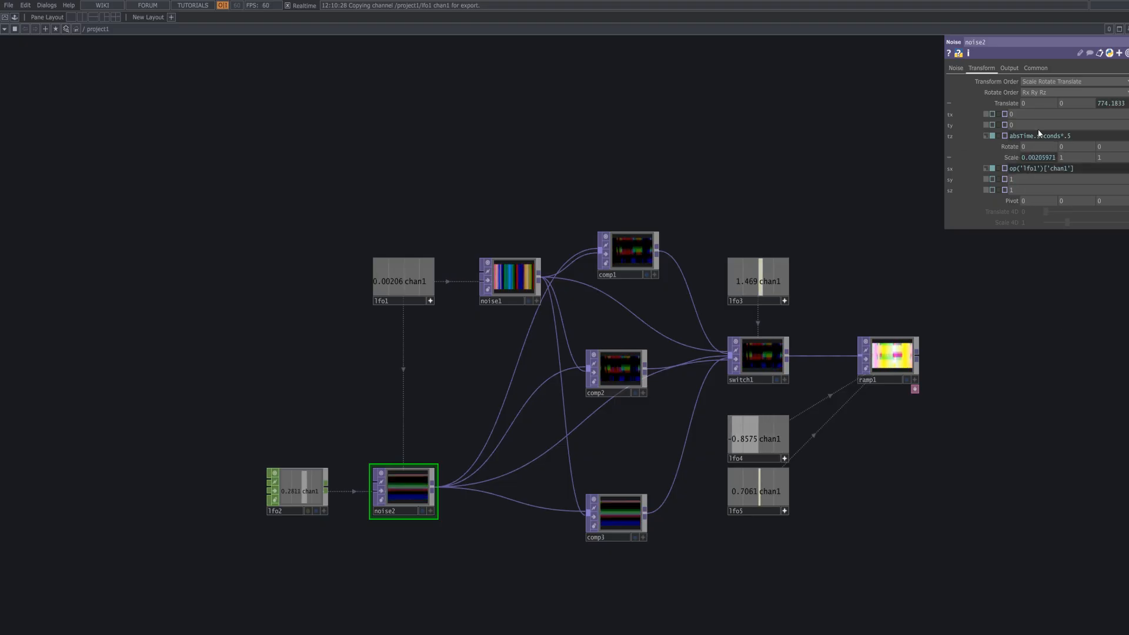
{"action": "left_click", "coordinate": [956, 68]}
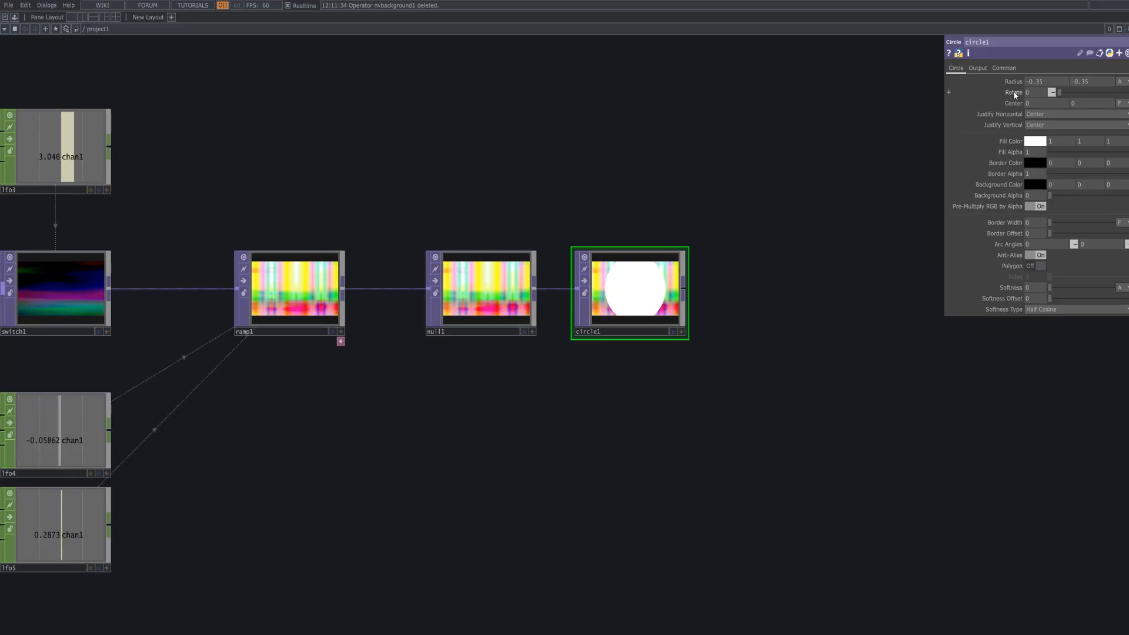
- Give circle1 a pale cyan fill and check its Over compositing on the Output page
{"action": "left_click", "coordinate": [950, 93]}
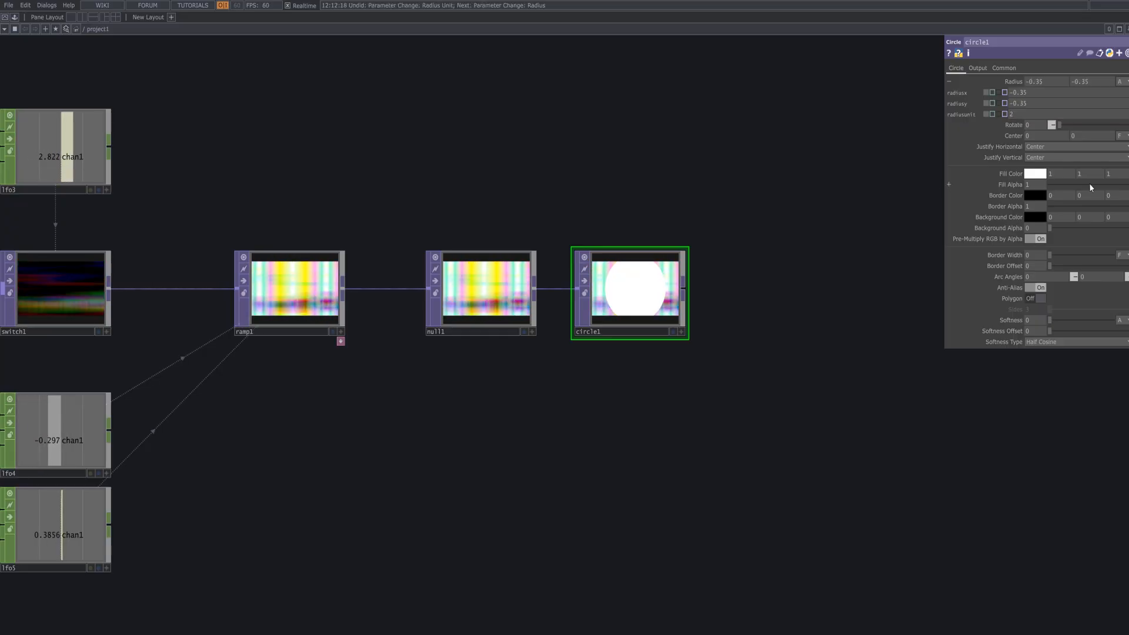
{"action": "left_click", "coordinate": [1034, 173]}
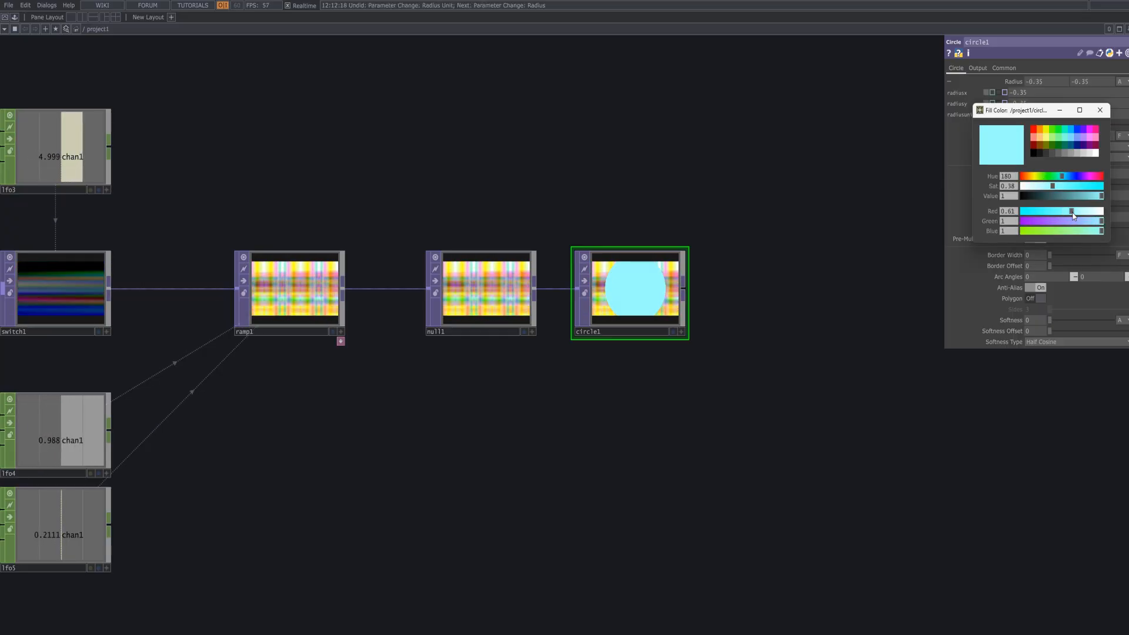
{"action": "left_click", "coordinate": [1100, 110]}
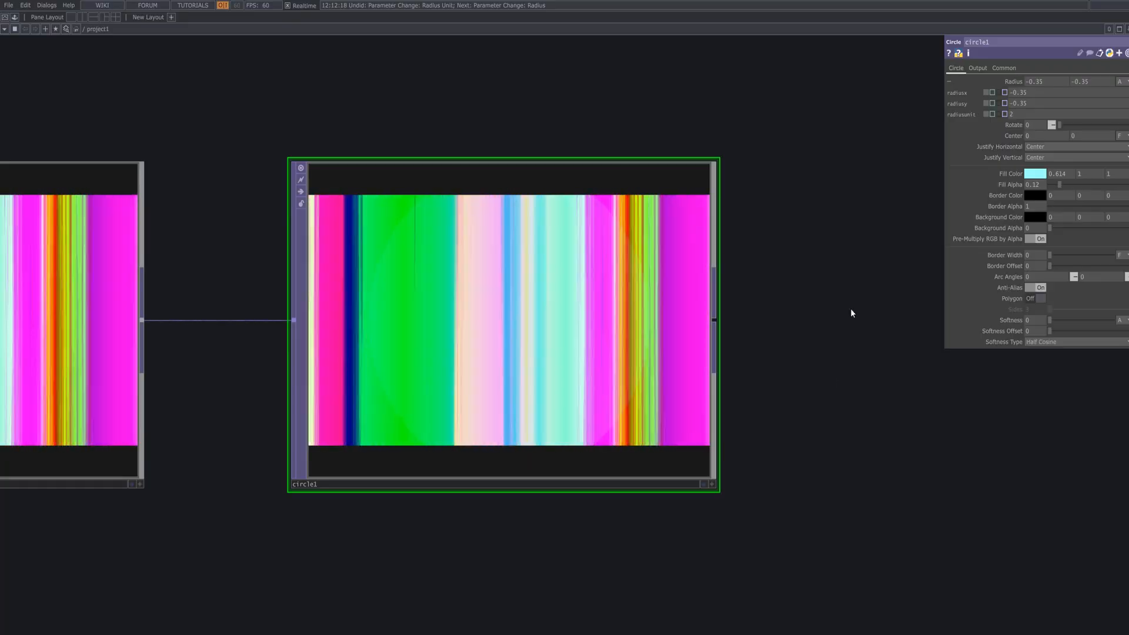
{"action": "left_click", "coordinate": [1004, 68]}
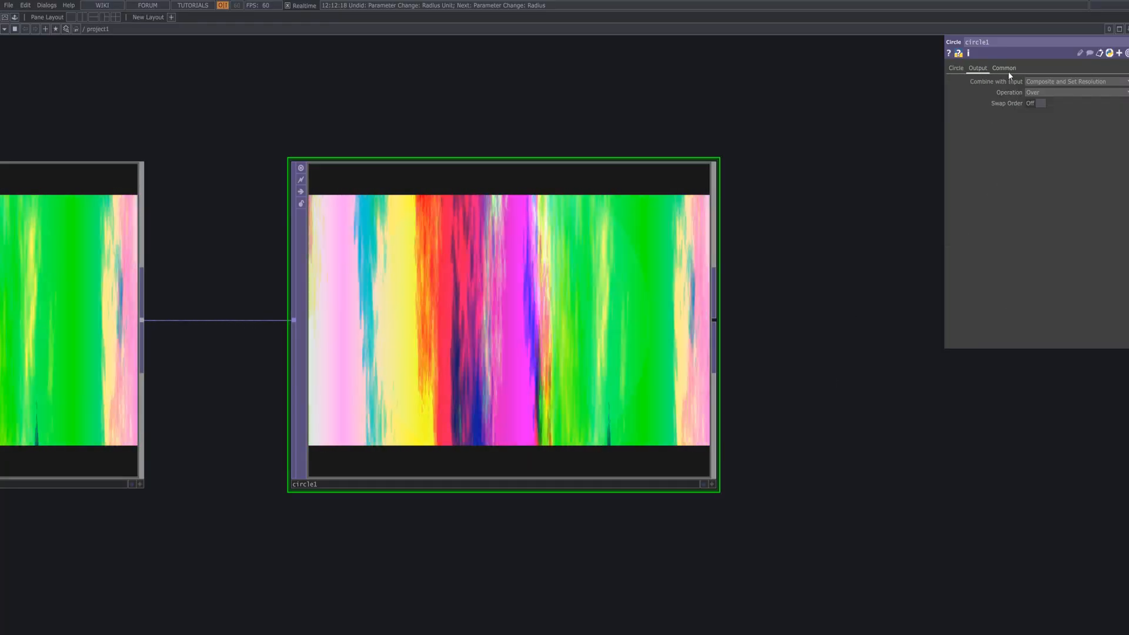
{"action": "left_click", "coordinate": [978, 68]}
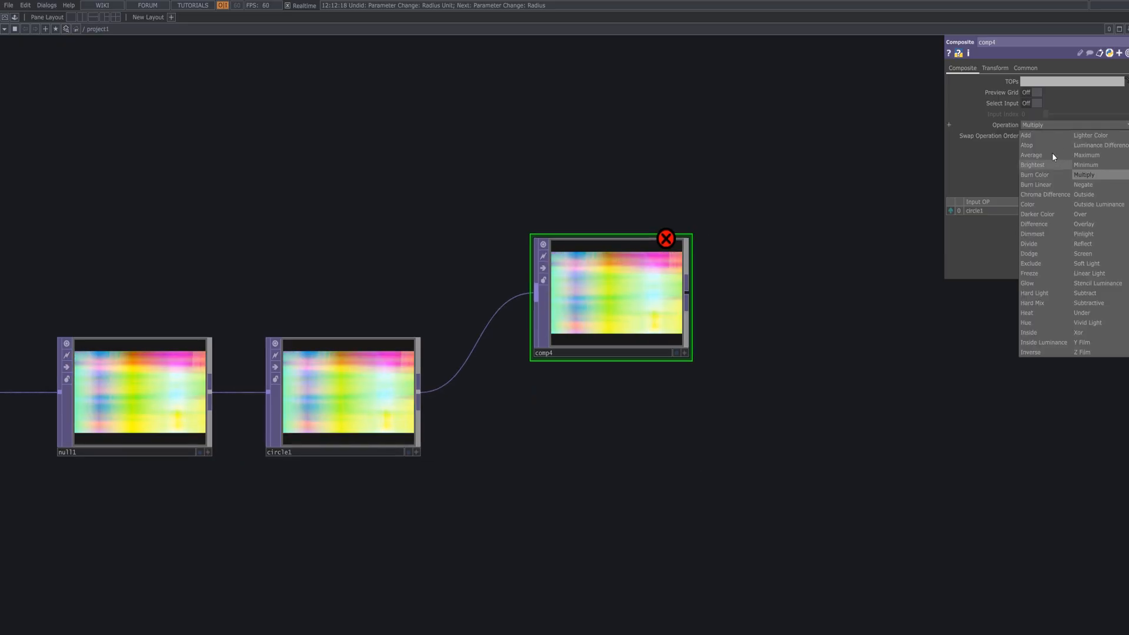
- Set the composite to Outside Luminance and add a 1920x1080 circular Ramp TOP
{"action": "left_click", "coordinate": [1098, 204]}
{"action": "type", "text": "ra"}
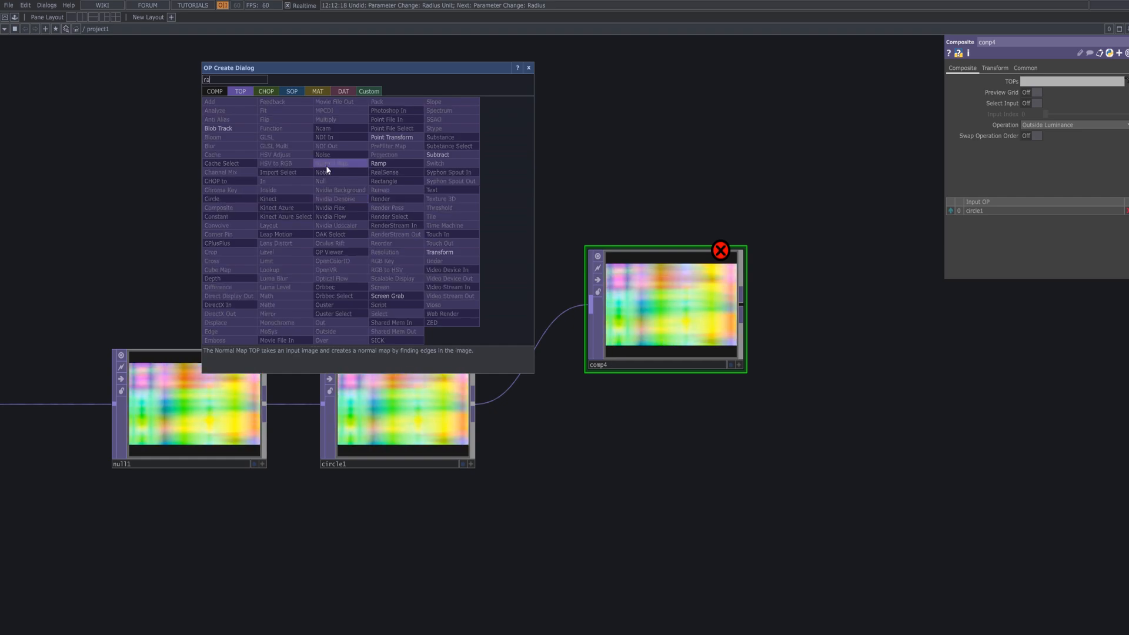
{"action": "left_click", "coordinate": [378, 163]}
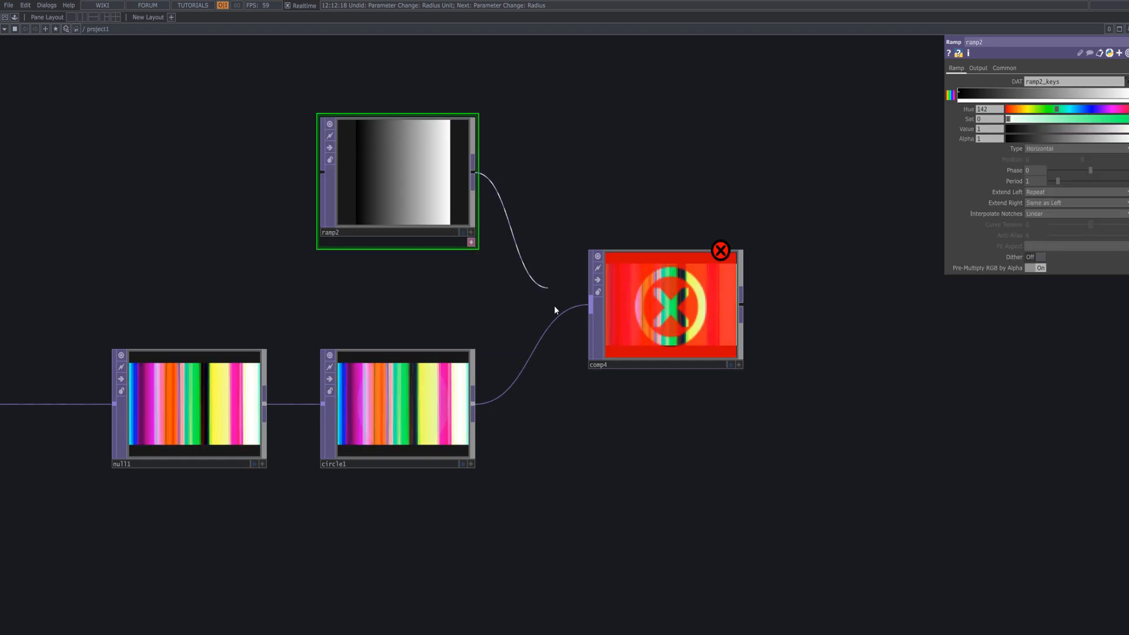
{"action": "left_click", "coordinate": [1004, 67]}
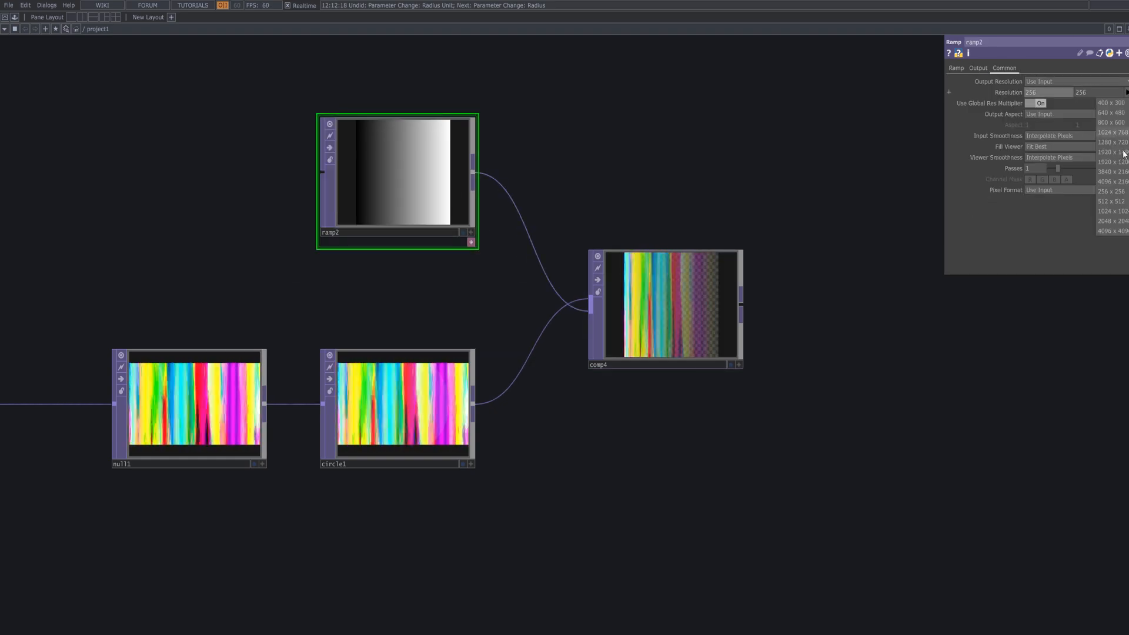
{"action": "left_click", "coordinate": [1111, 152]}
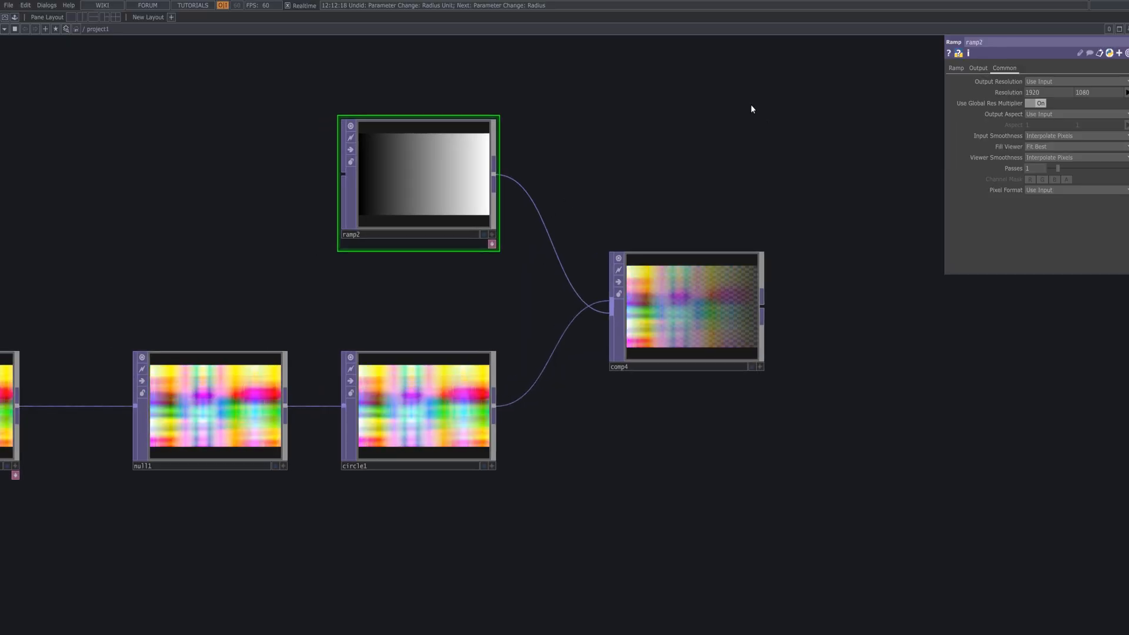
{"action": "left_click", "coordinate": [955, 67]}
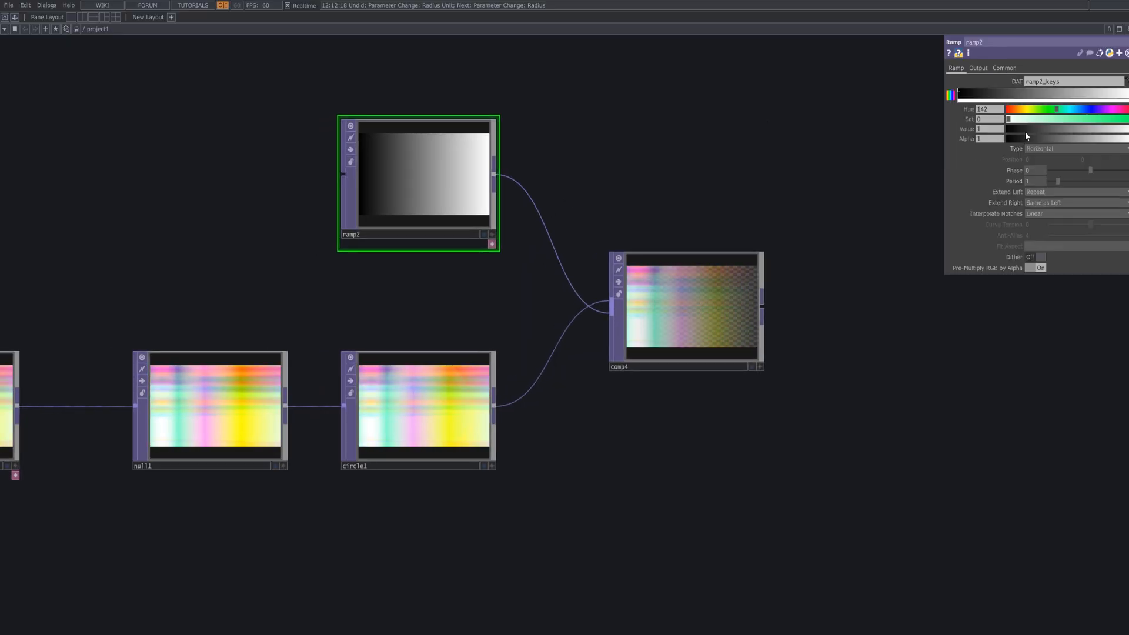
{"action": "left_click", "coordinate": [1041, 148]}
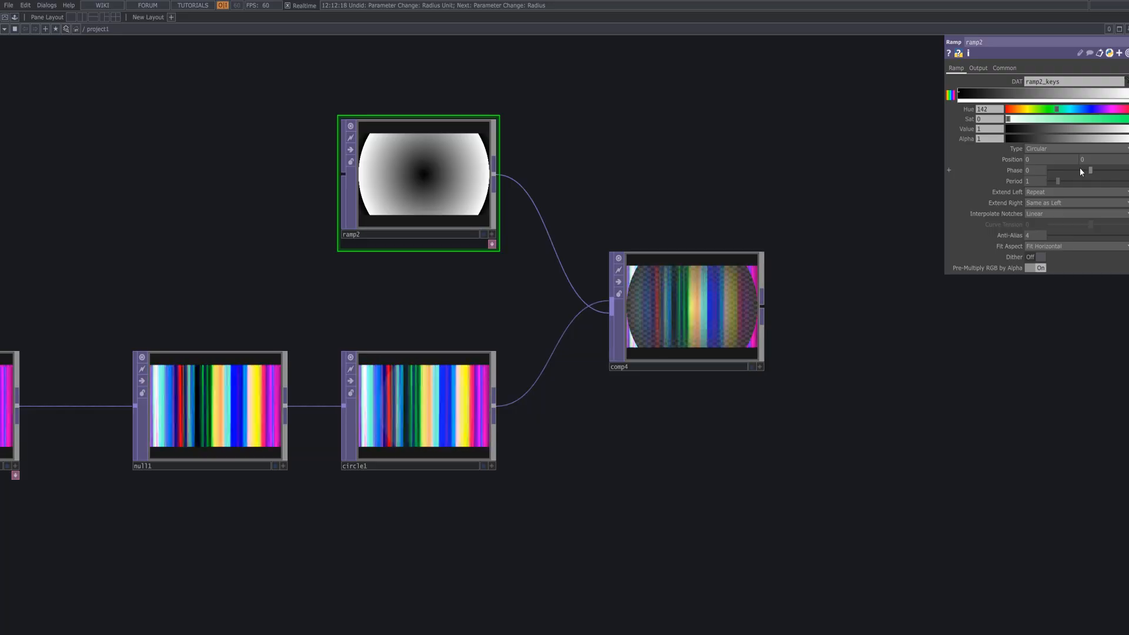
- Expand ramp2's separate Position values and adjust its phase
{"action": "left_click", "coordinate": [949, 159]}
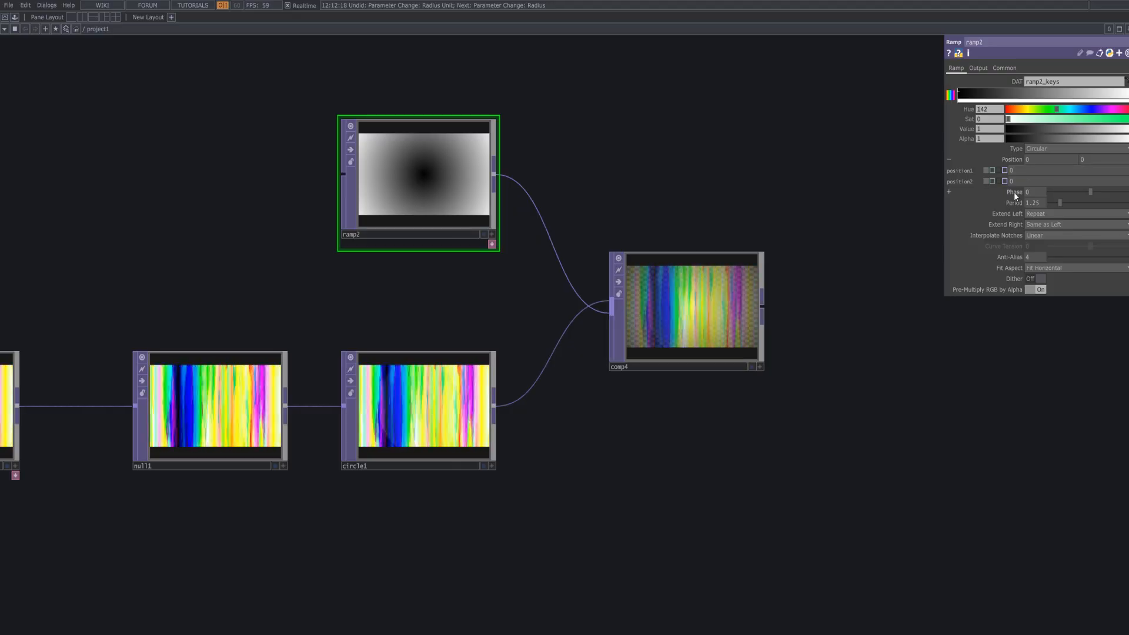
{"action": "left_click", "coordinate": [949, 192]}
{"action": "type", "text": "con"}
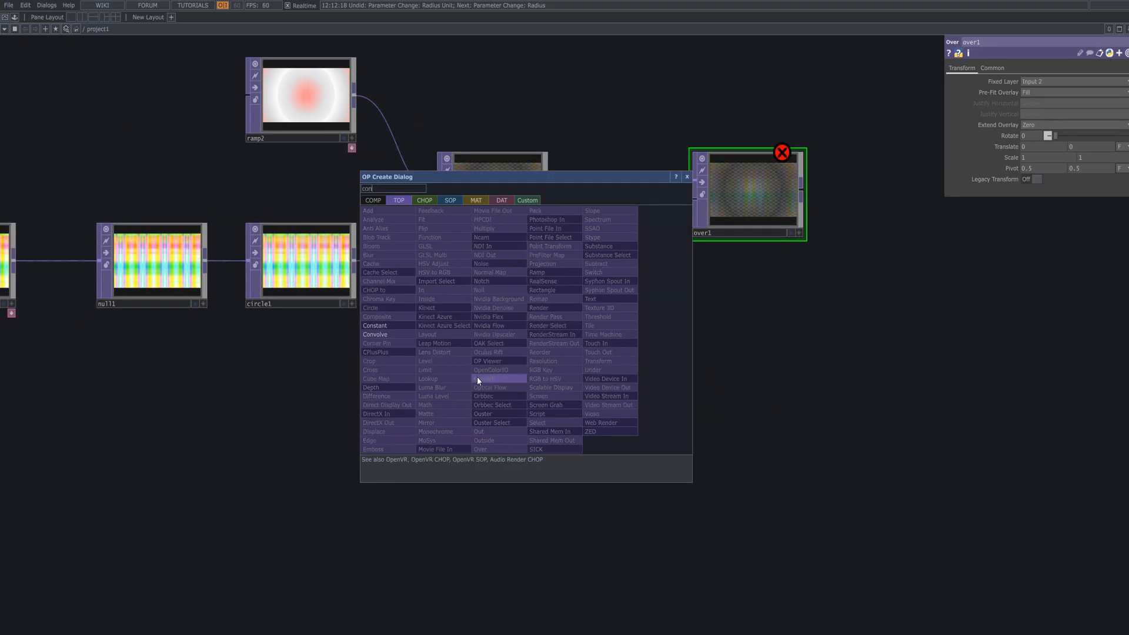
- Add a 1920x1080 Constant TOP and wire it into over1 as the background
{"action": "left_click", "coordinate": [374, 325]}
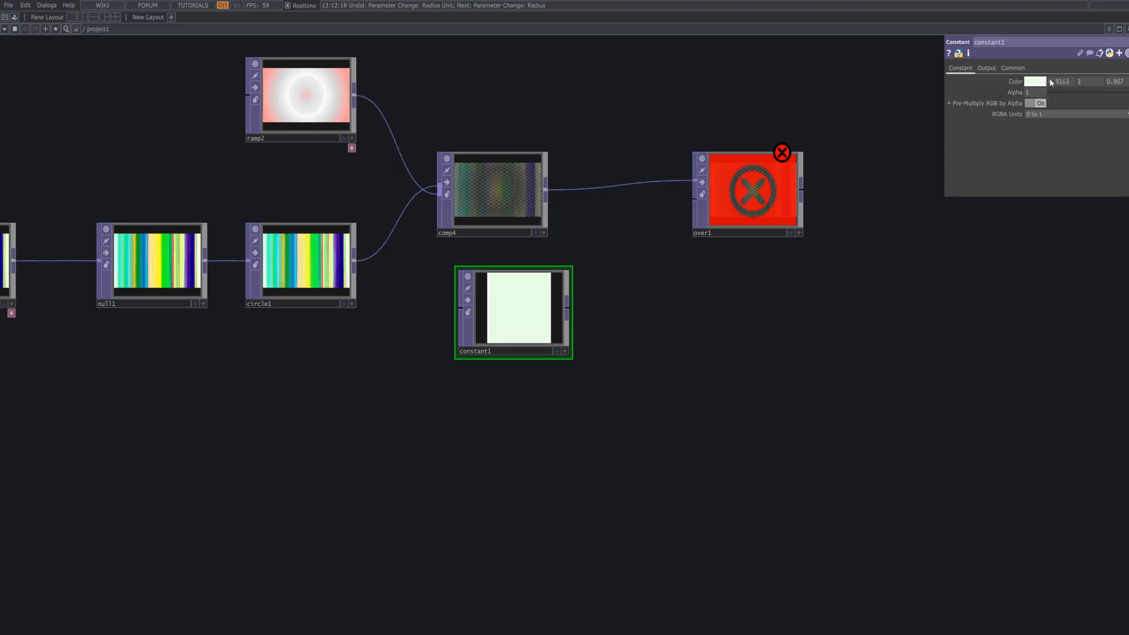
{"action": "left_click", "coordinate": [986, 68]}
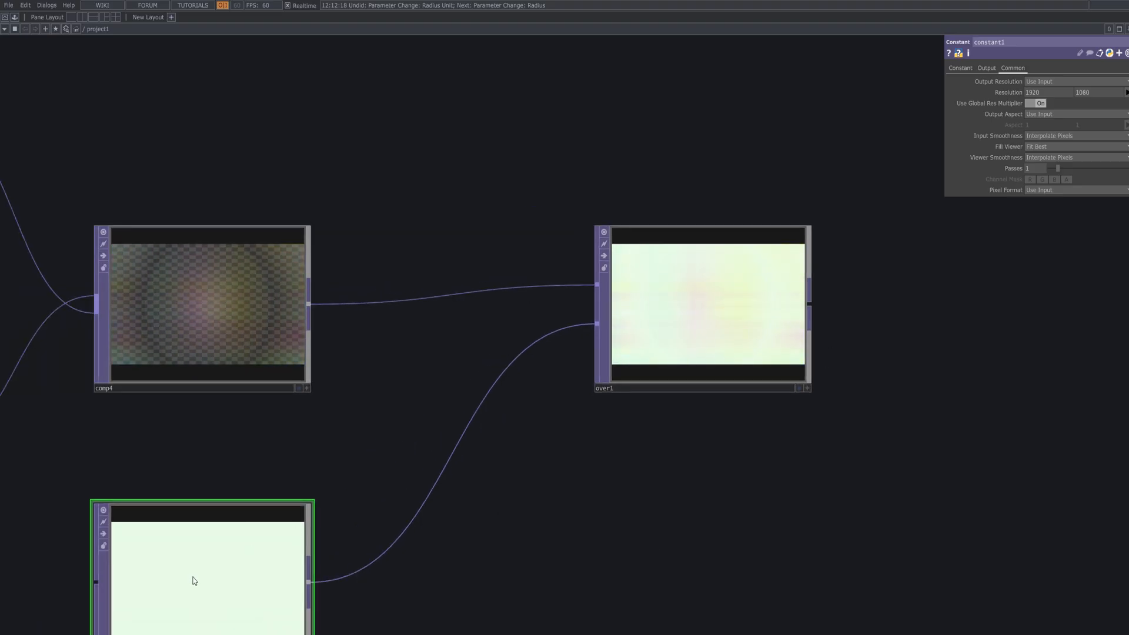
{"action": "left_click", "coordinate": [1036, 81]}
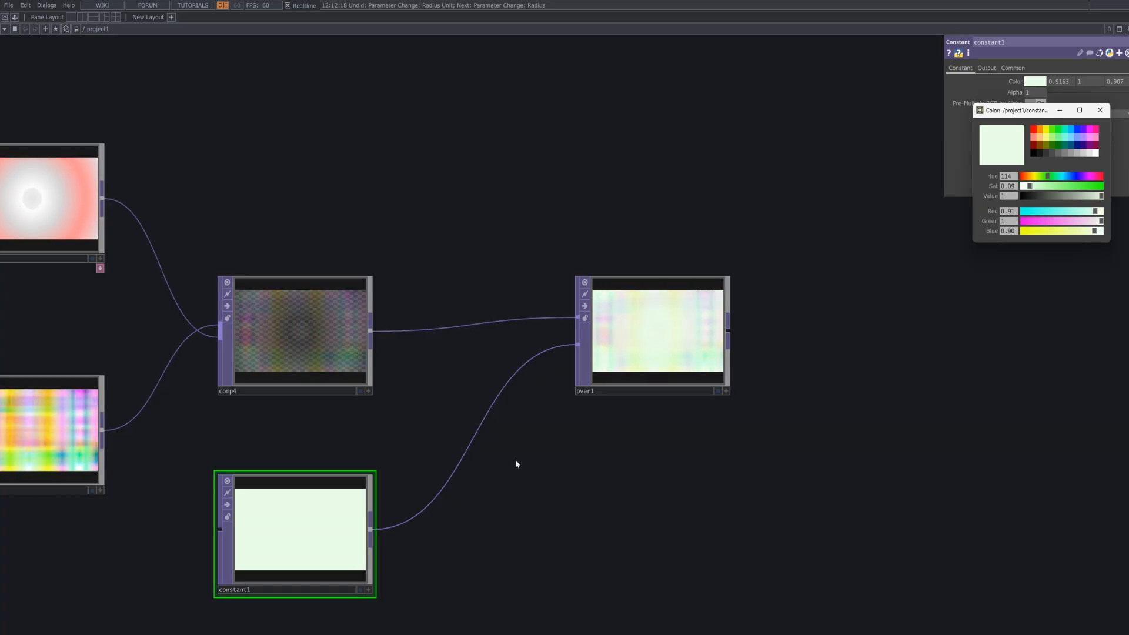
{"action": "left_click", "coordinate": [652, 334]}
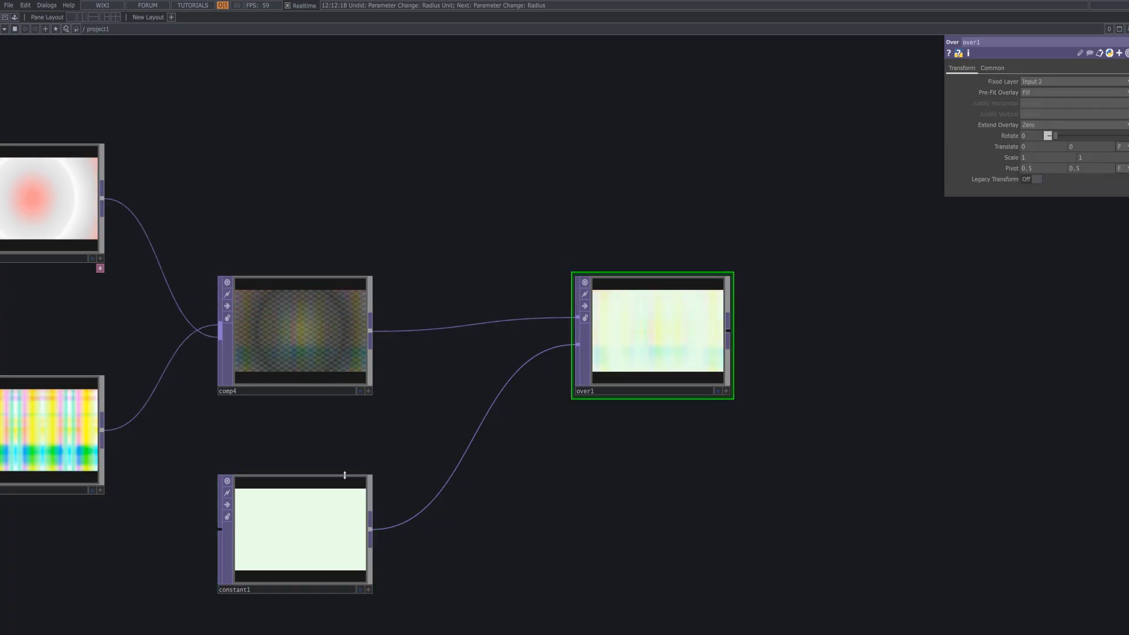
{"action": "left_click", "coordinate": [299, 530]}
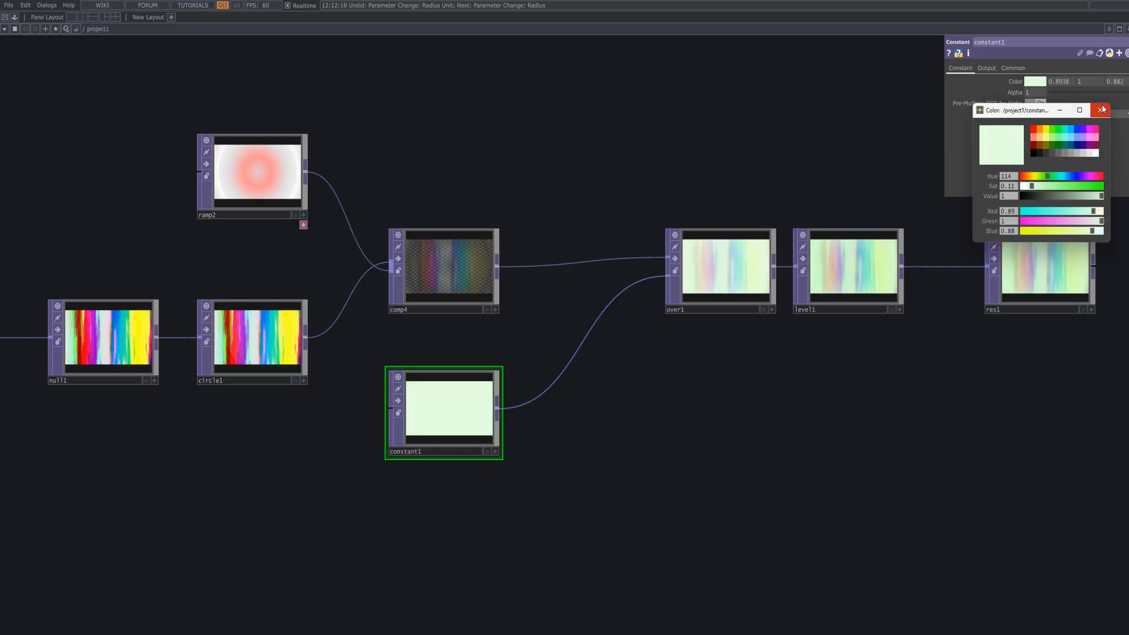
- Close constant1's color picker after retuning the background to soft yellow-green
{"action": "left_click", "coordinate": [1101, 110]}
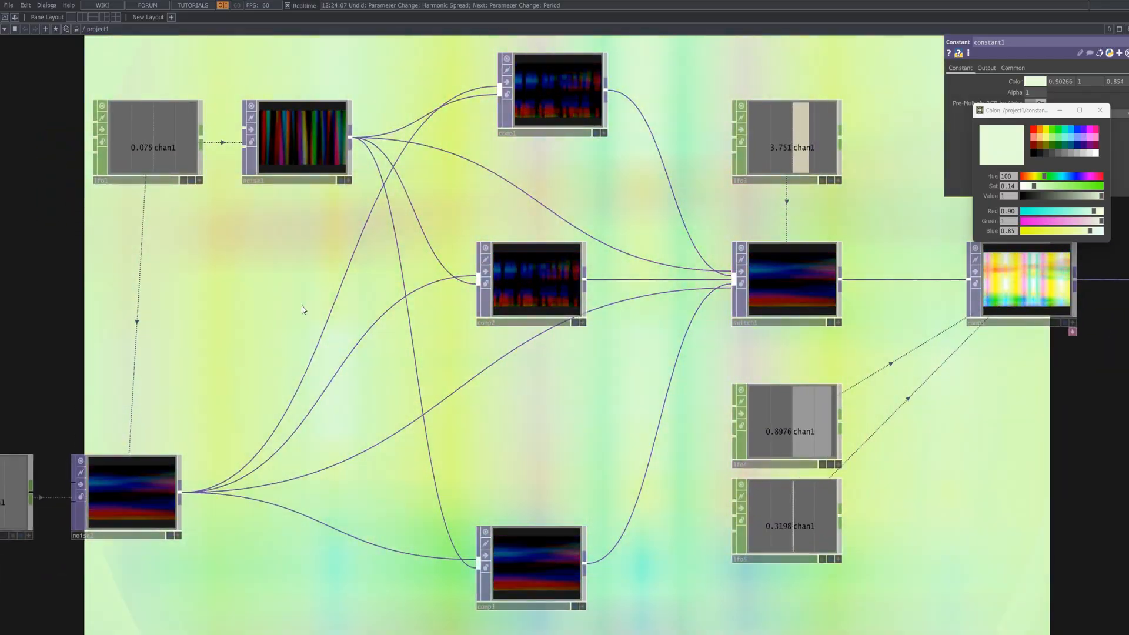
- Select noise2 and save the .toe project with Ctrl+S
{"action": "left_click", "coordinate": [298, 137]}
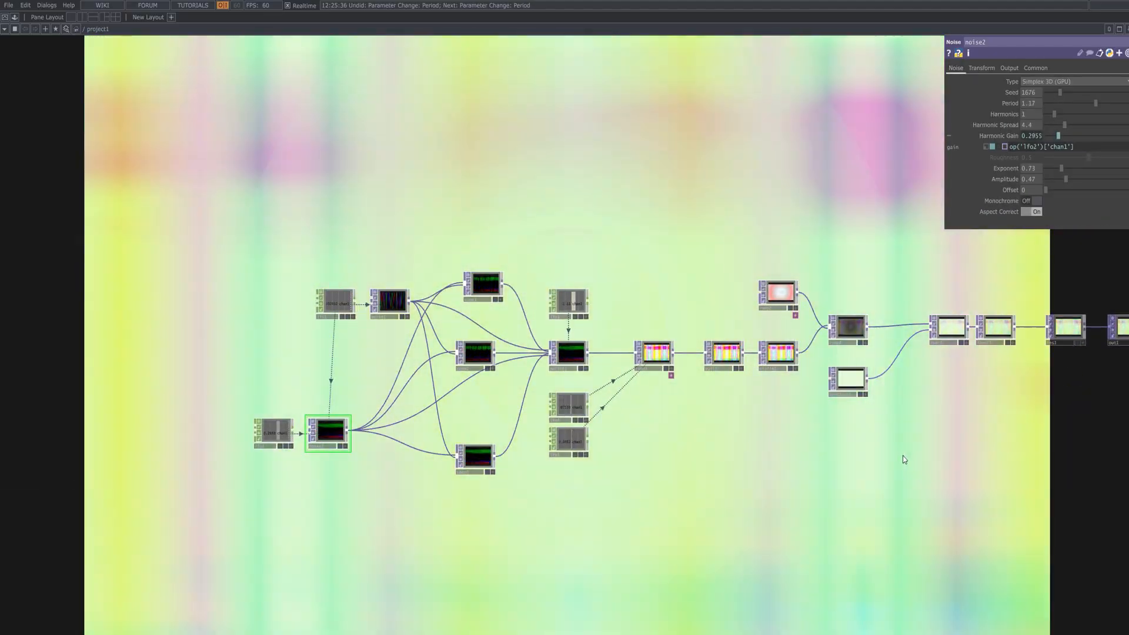
{"action": "key", "text": "Ctrl+S"}
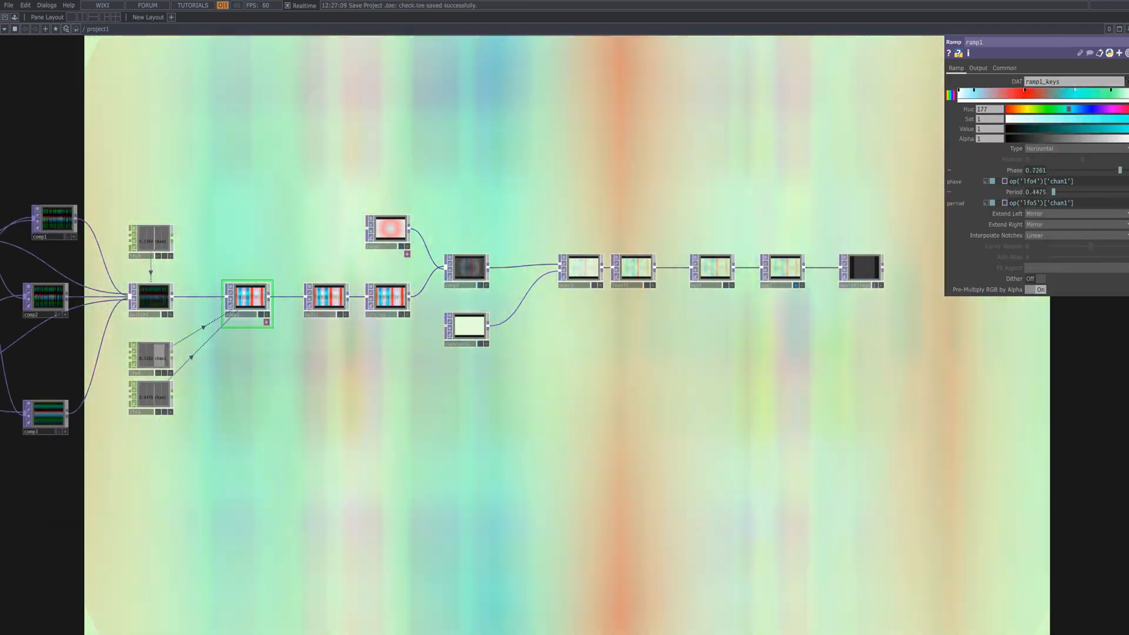